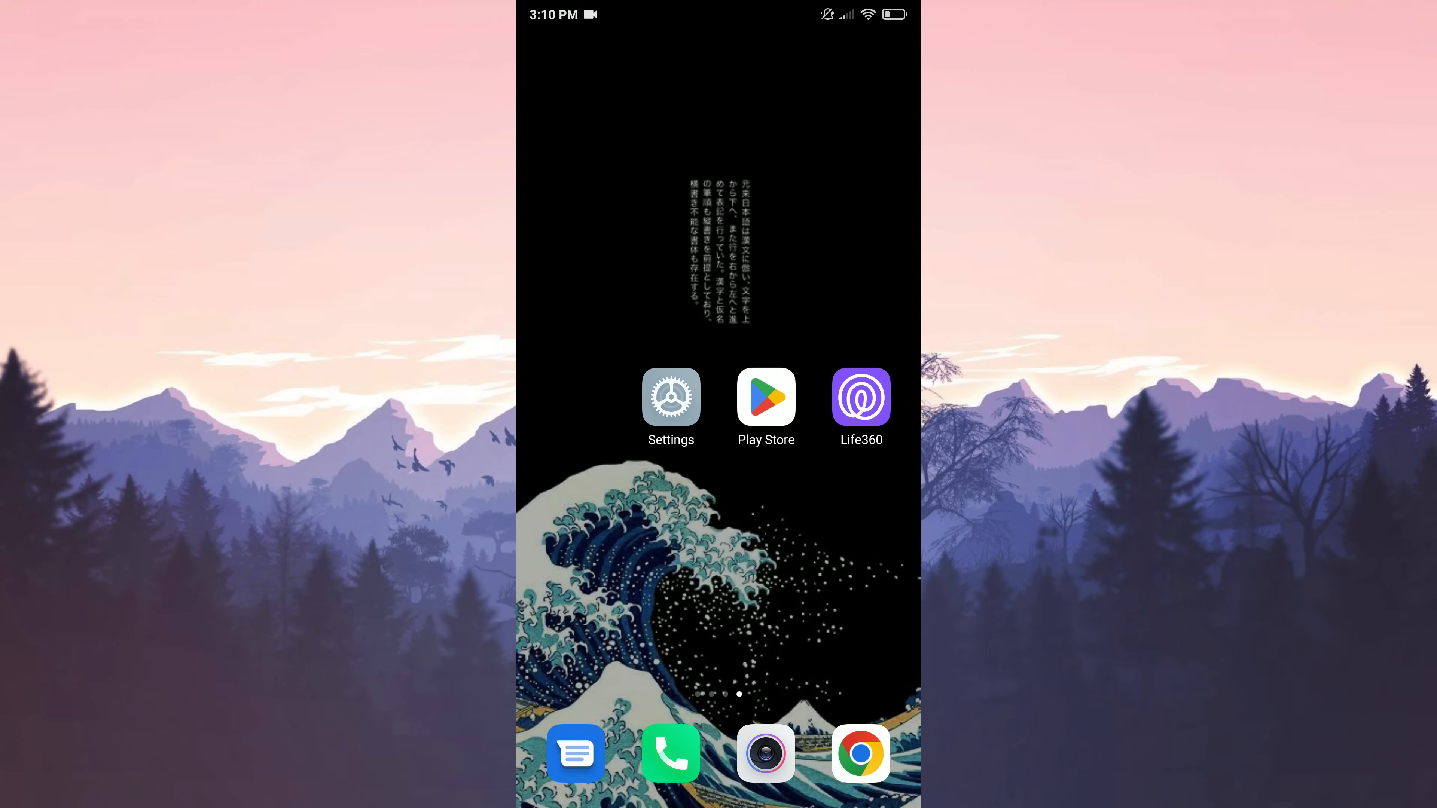
Step: Update Life360 from its Play Store listing, found via the earlier life360 search
{"action": "left_click", "coordinate": [765, 396]}
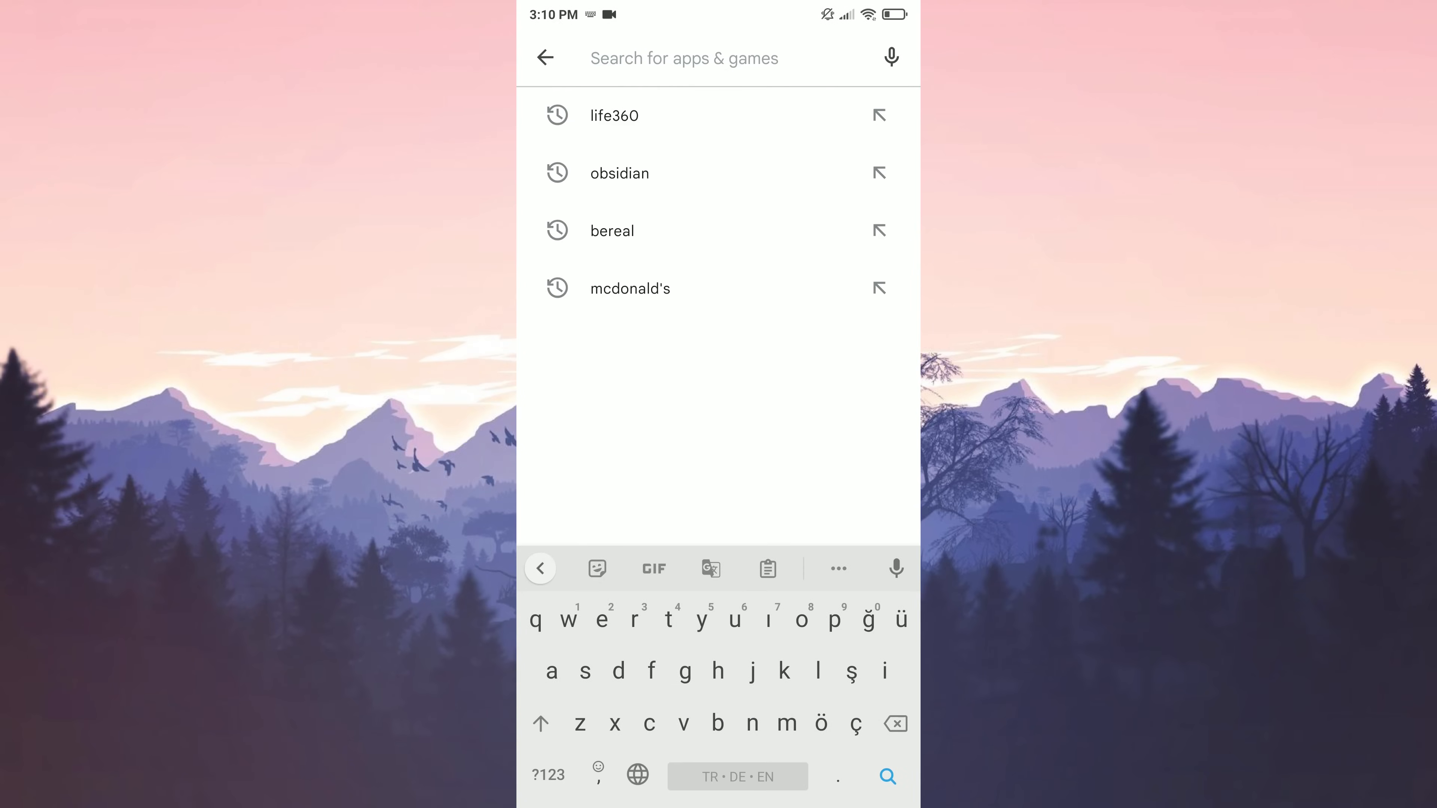
{"action": "left_click", "coordinate": [612, 115]}
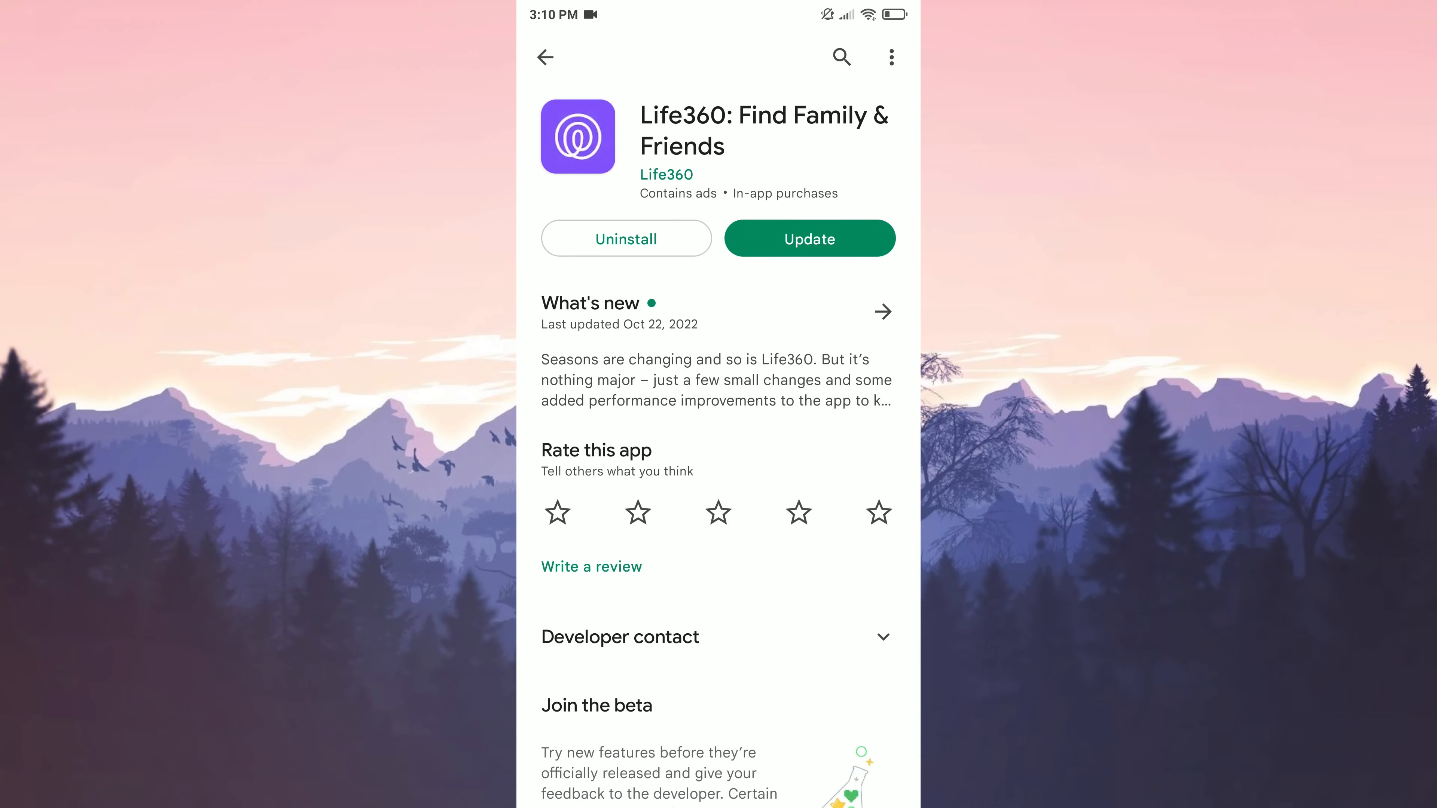
{"action": "left_click", "coordinate": [809, 238]}
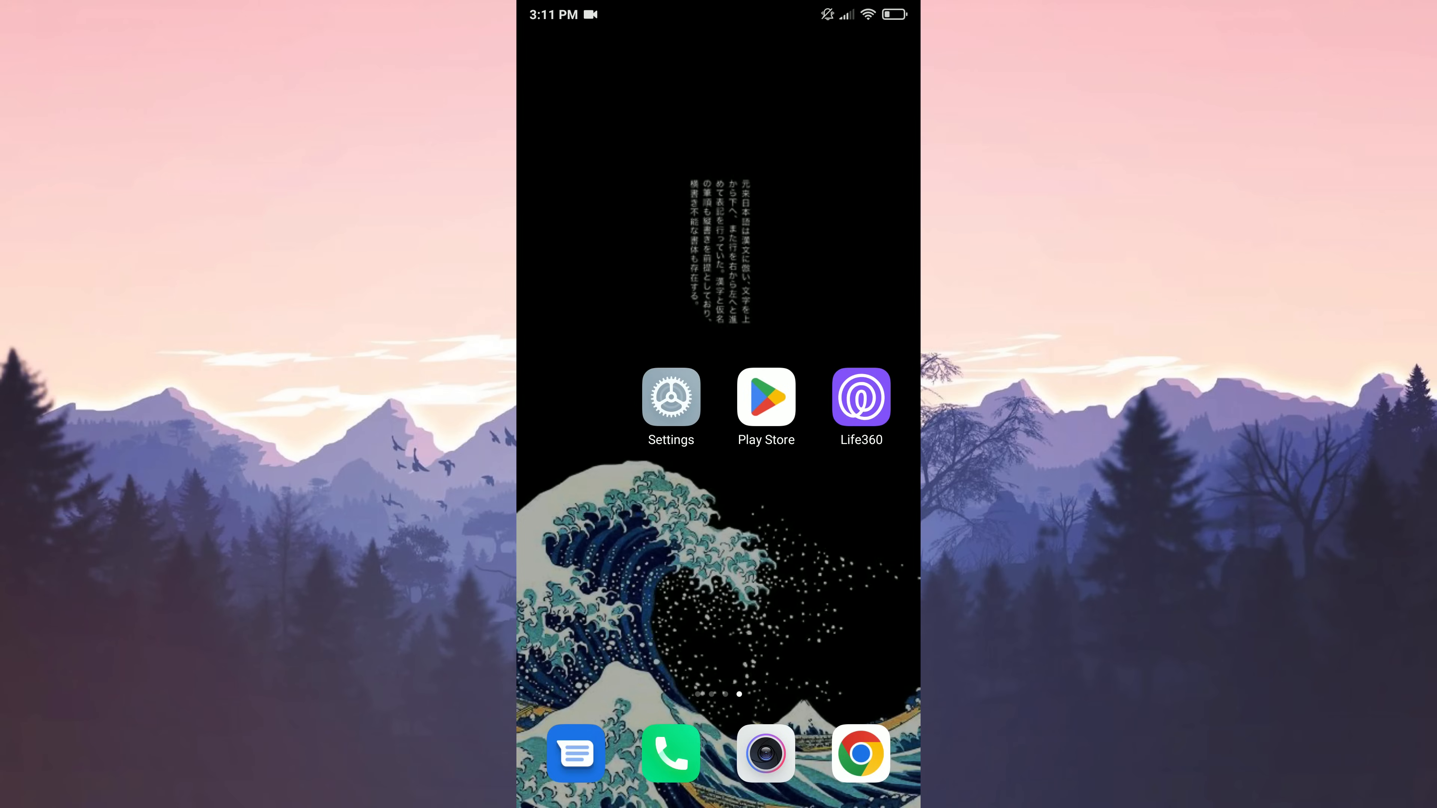
Step: Find Life360 in Settings > Apps by searching 'life'
{"action": "left_click", "coordinate": [670, 397]}
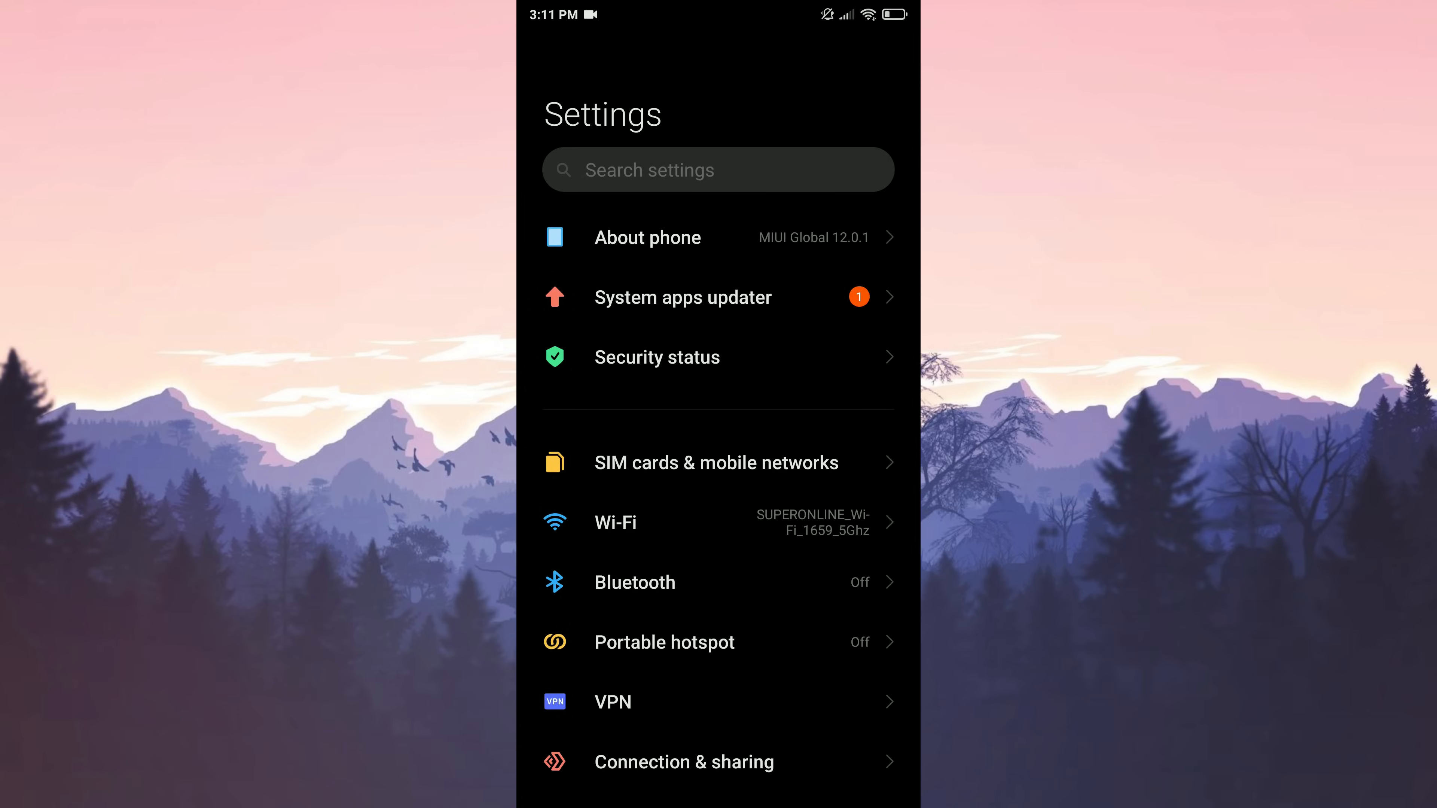
{"action": "scroll", "scroll_direction": "down", "scroll_amount": 3}
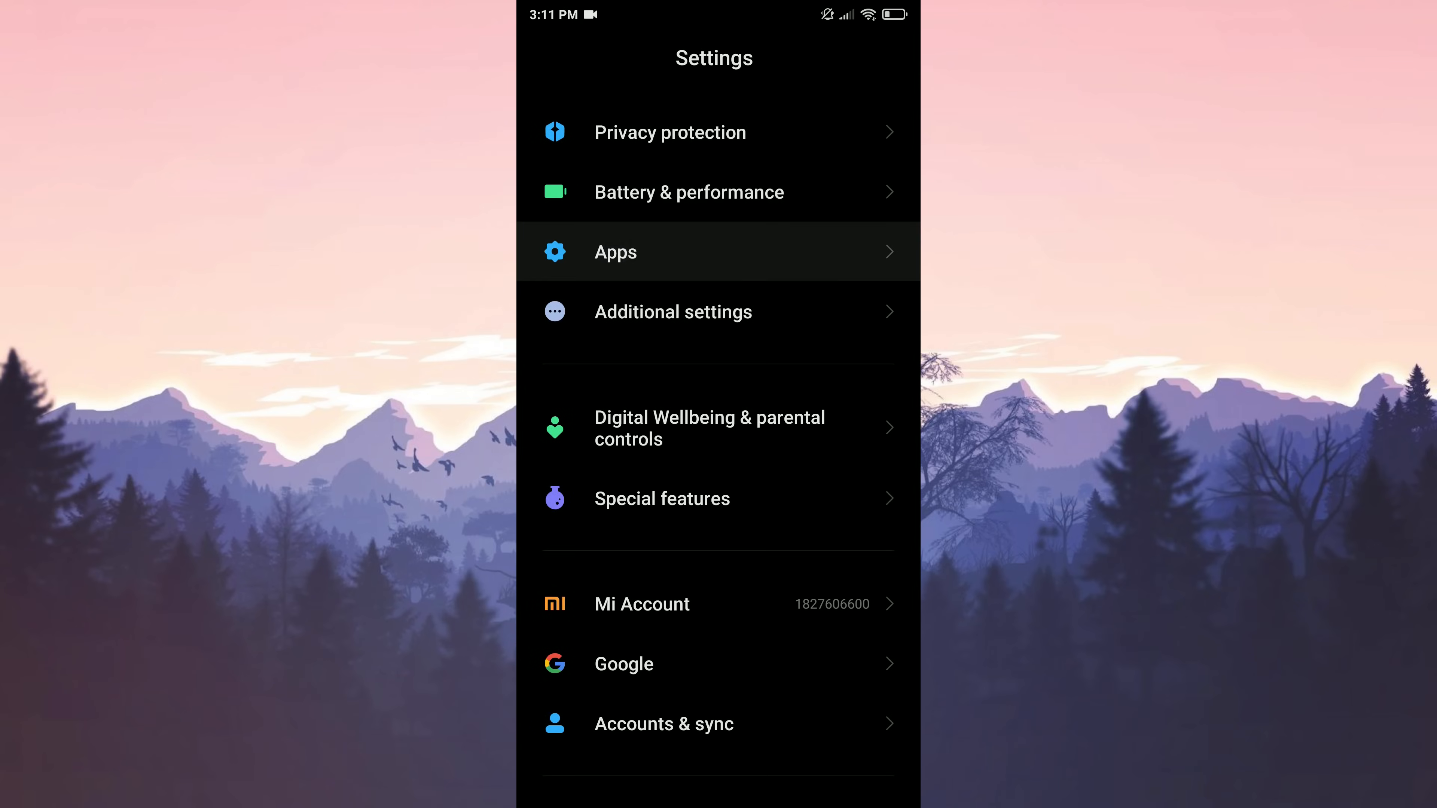
{"action": "left_click", "coordinate": [615, 252]}
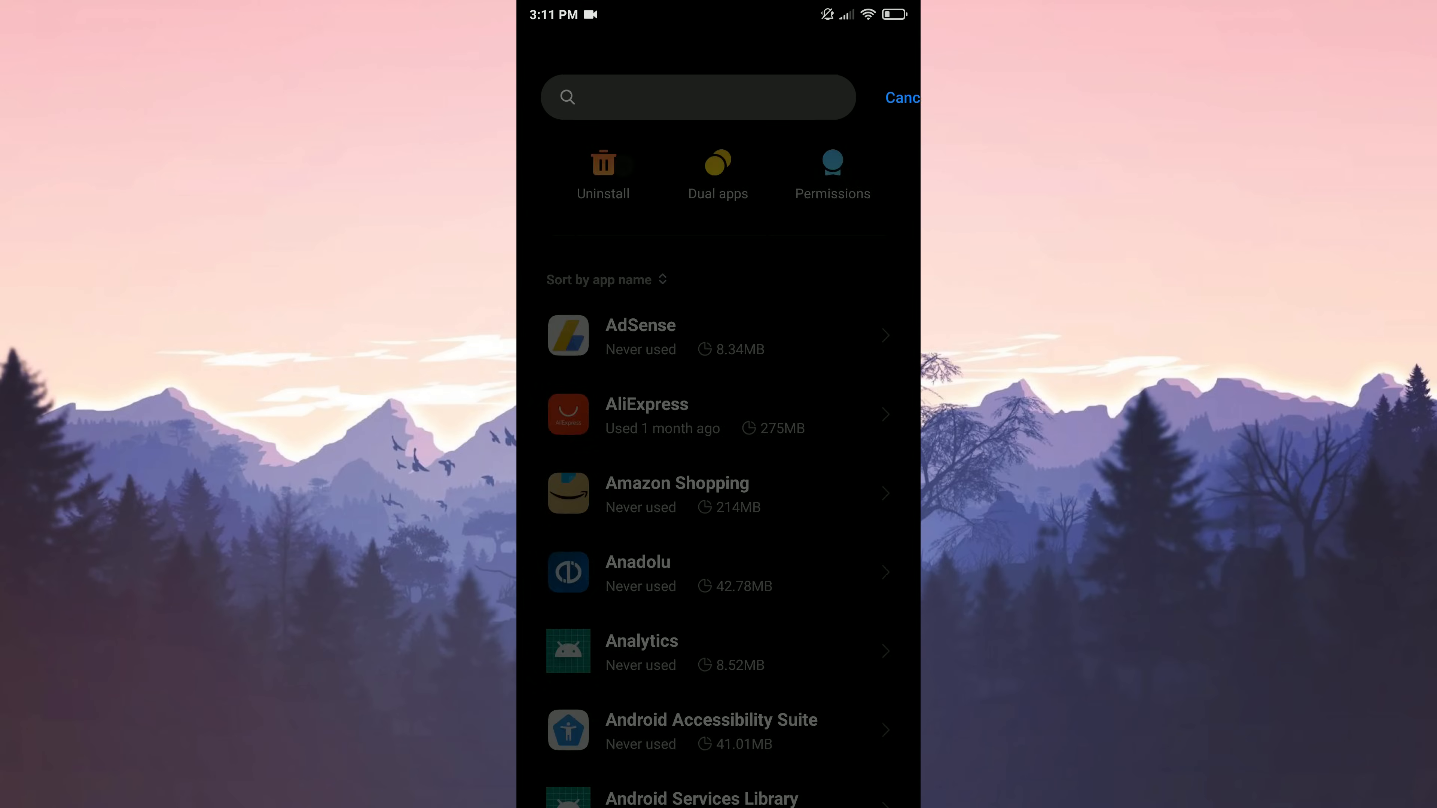
{"action": "type", "text": "life"}
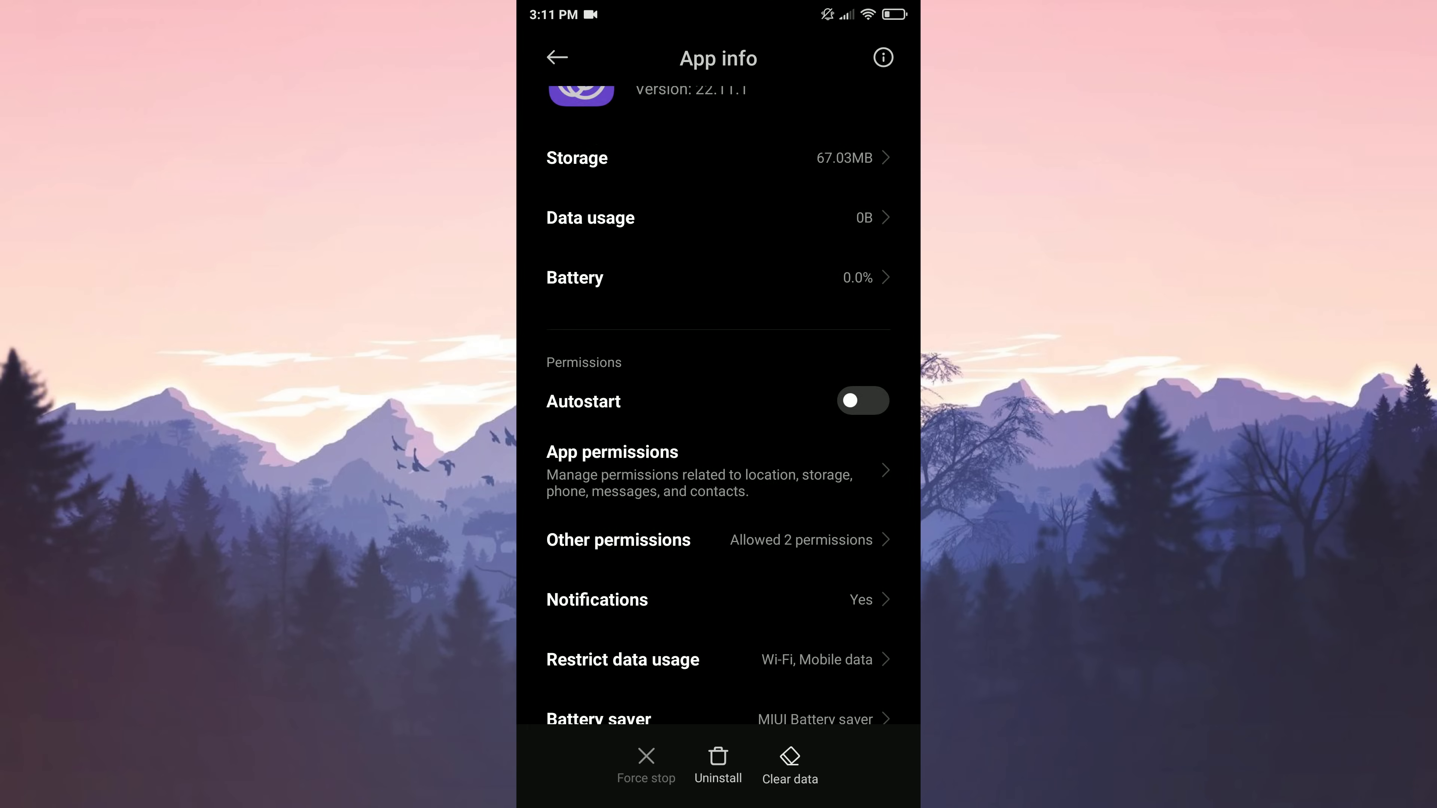
Step: Allow Life360's Location and Storage permissions and return to its app info
{"action": "left_click", "coordinate": [613, 452]}
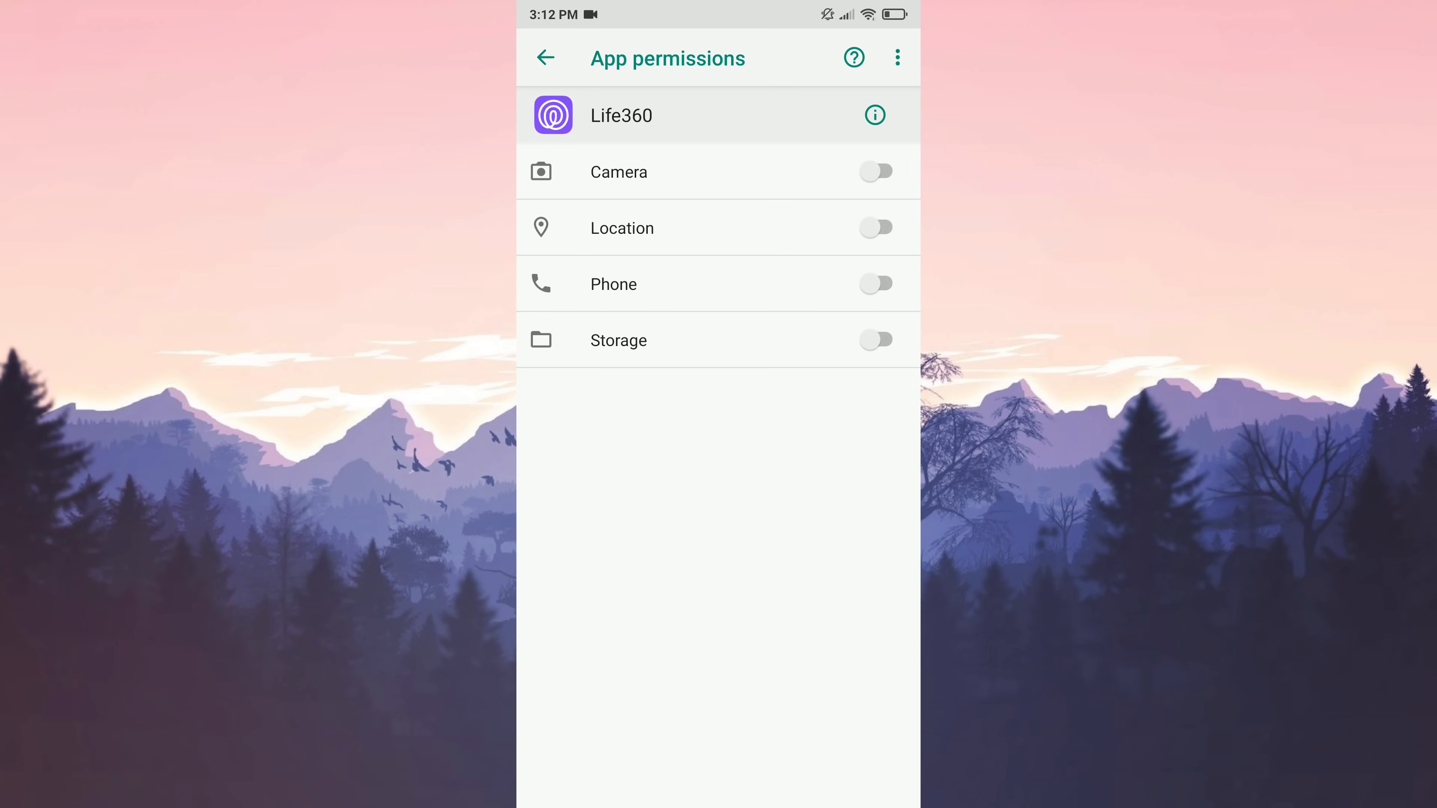
{"action": "left_click", "coordinate": [875, 228]}
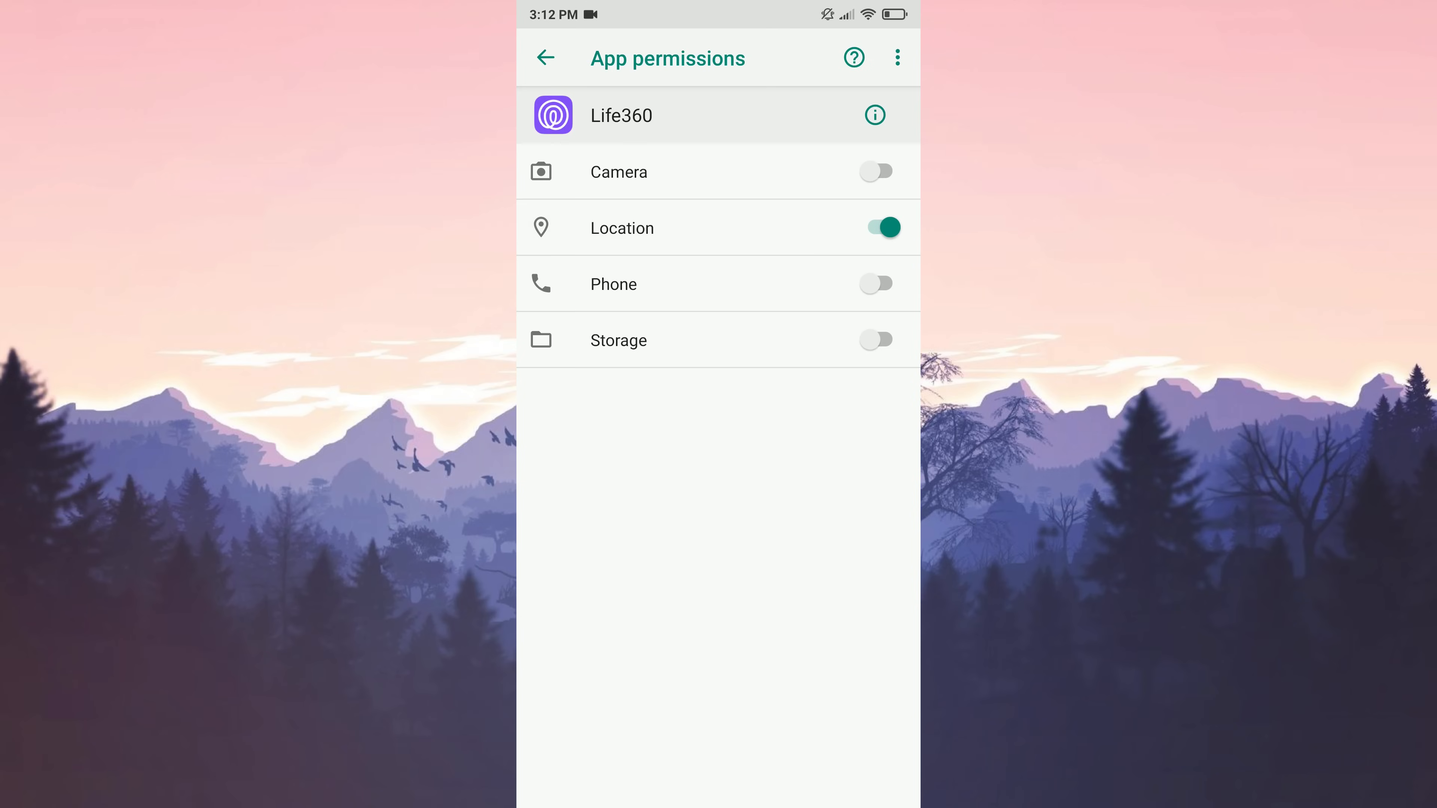
{"action": "left_click", "coordinate": [877, 340]}
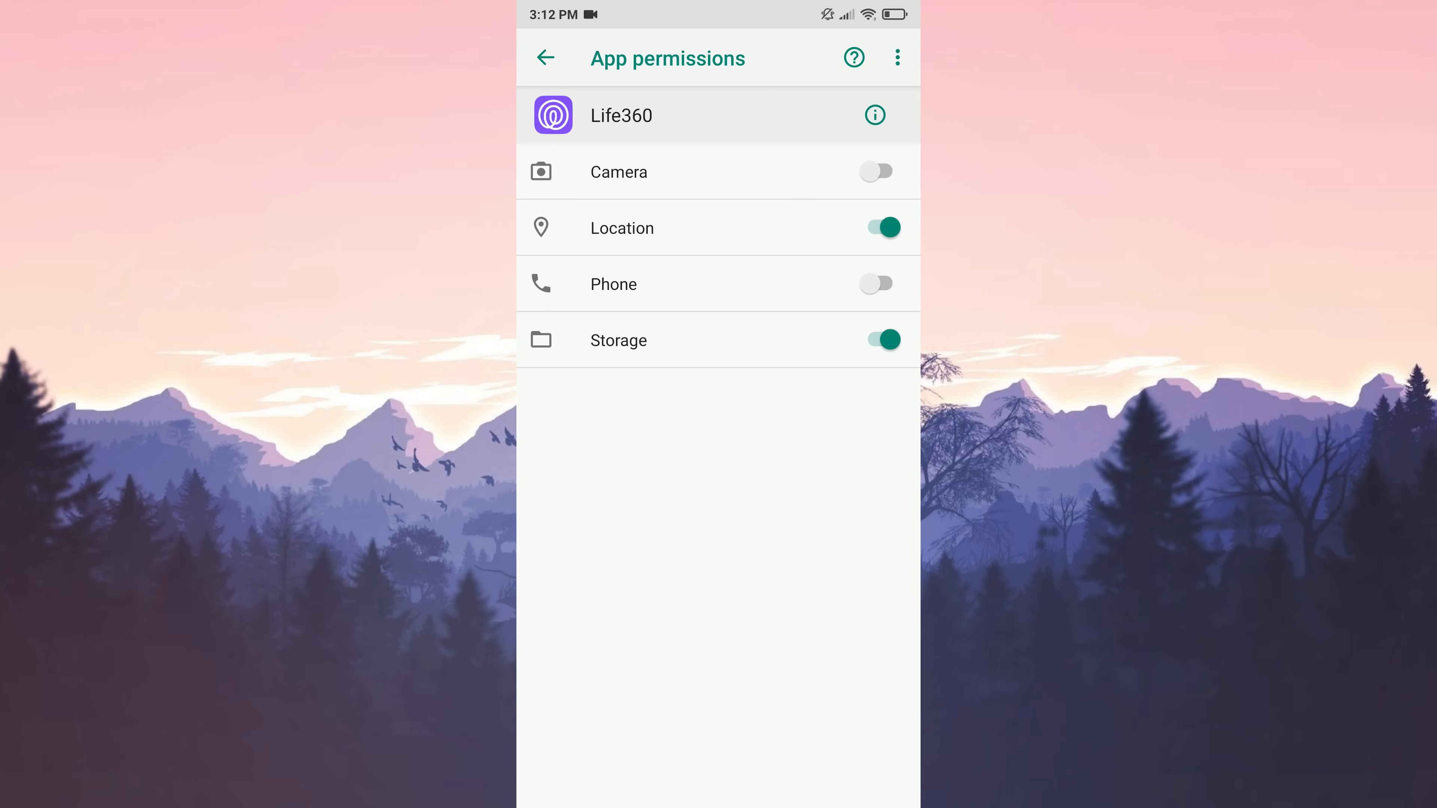
{"action": "left_click", "coordinate": [546, 58]}
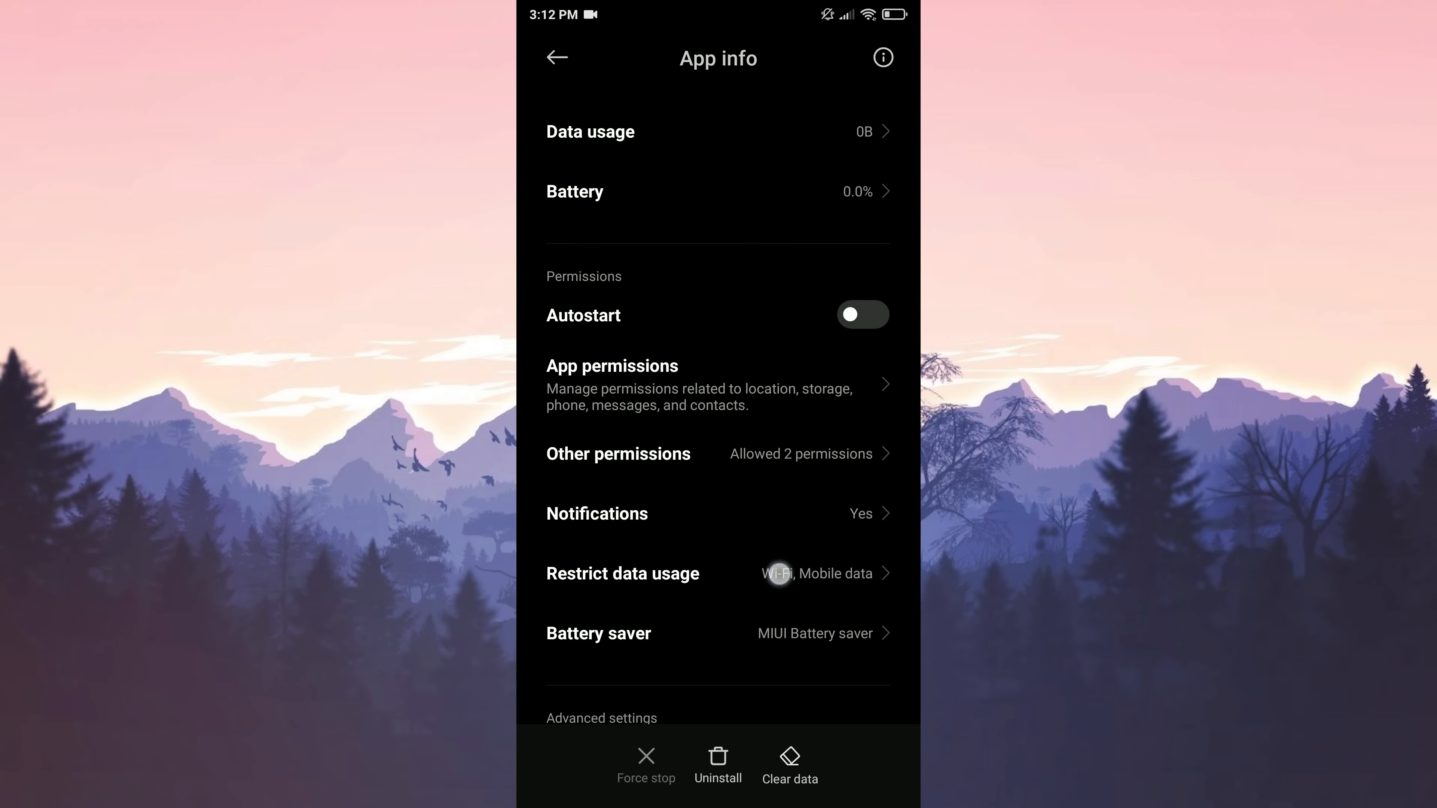
Step: Keep Life360 allowed on Wi-Fi and mobile data and set battery saver to No restrictions
{"action": "left_click", "coordinate": [622, 574]}
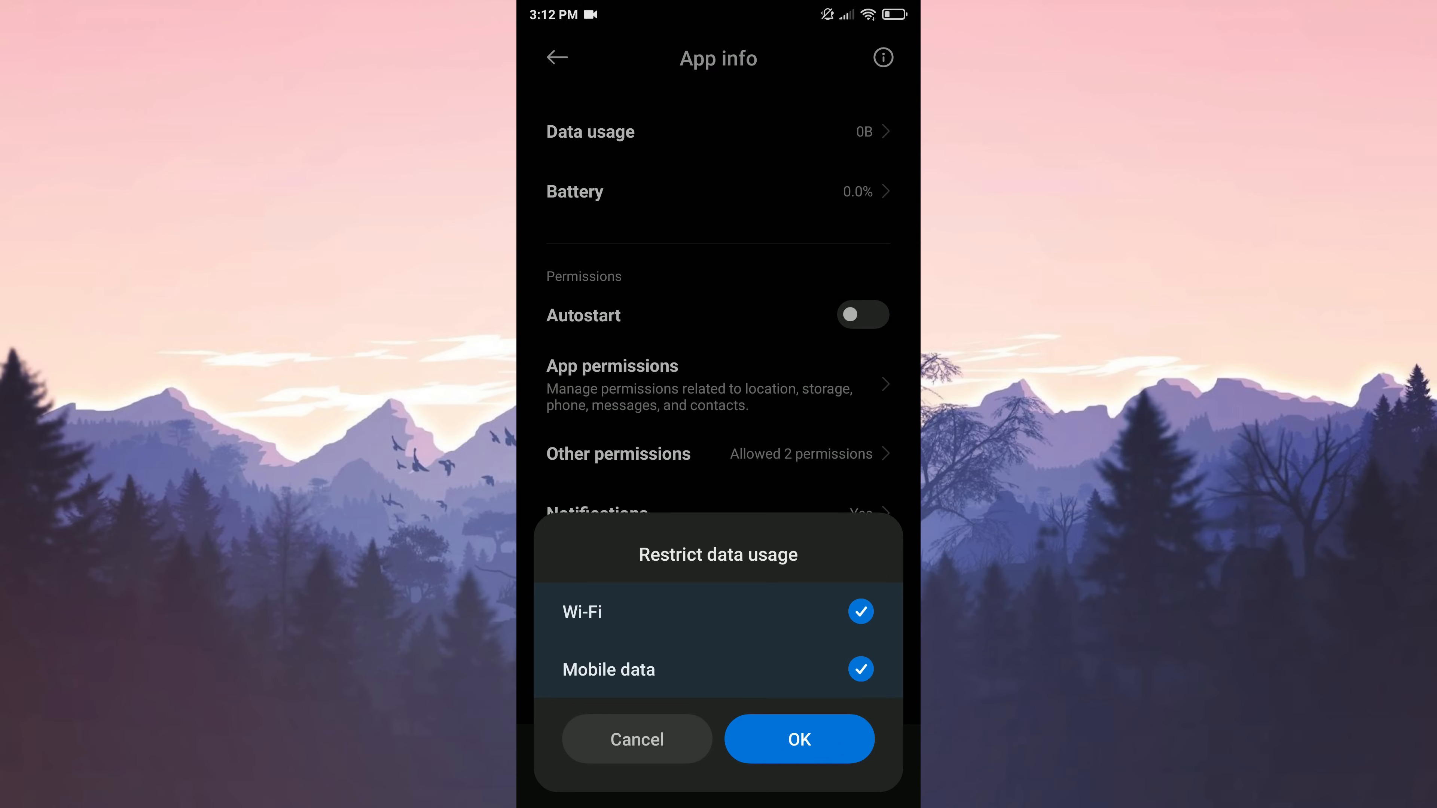
{"action": "left_click", "coordinate": [797, 739]}
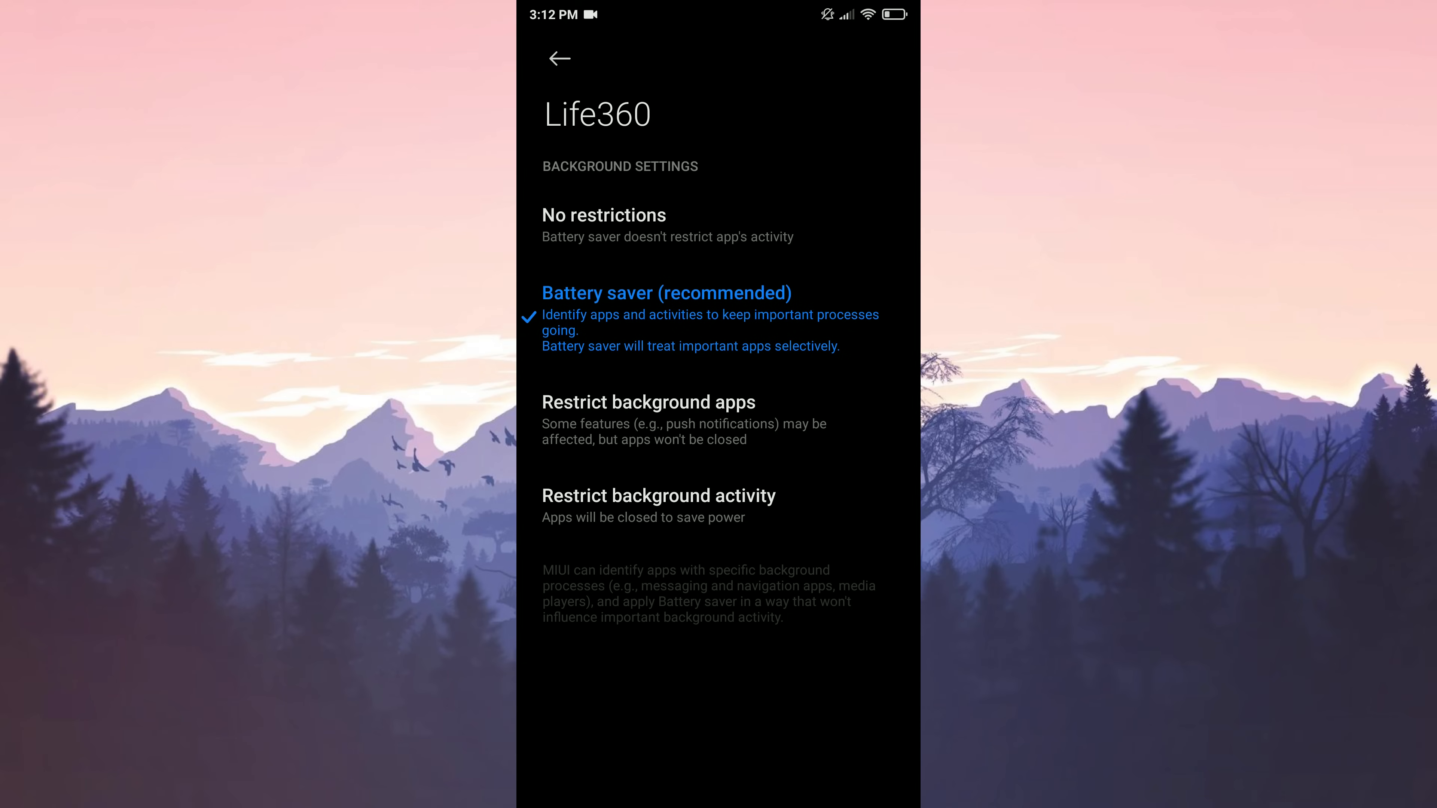
{"action": "left_click", "coordinate": [604, 216]}
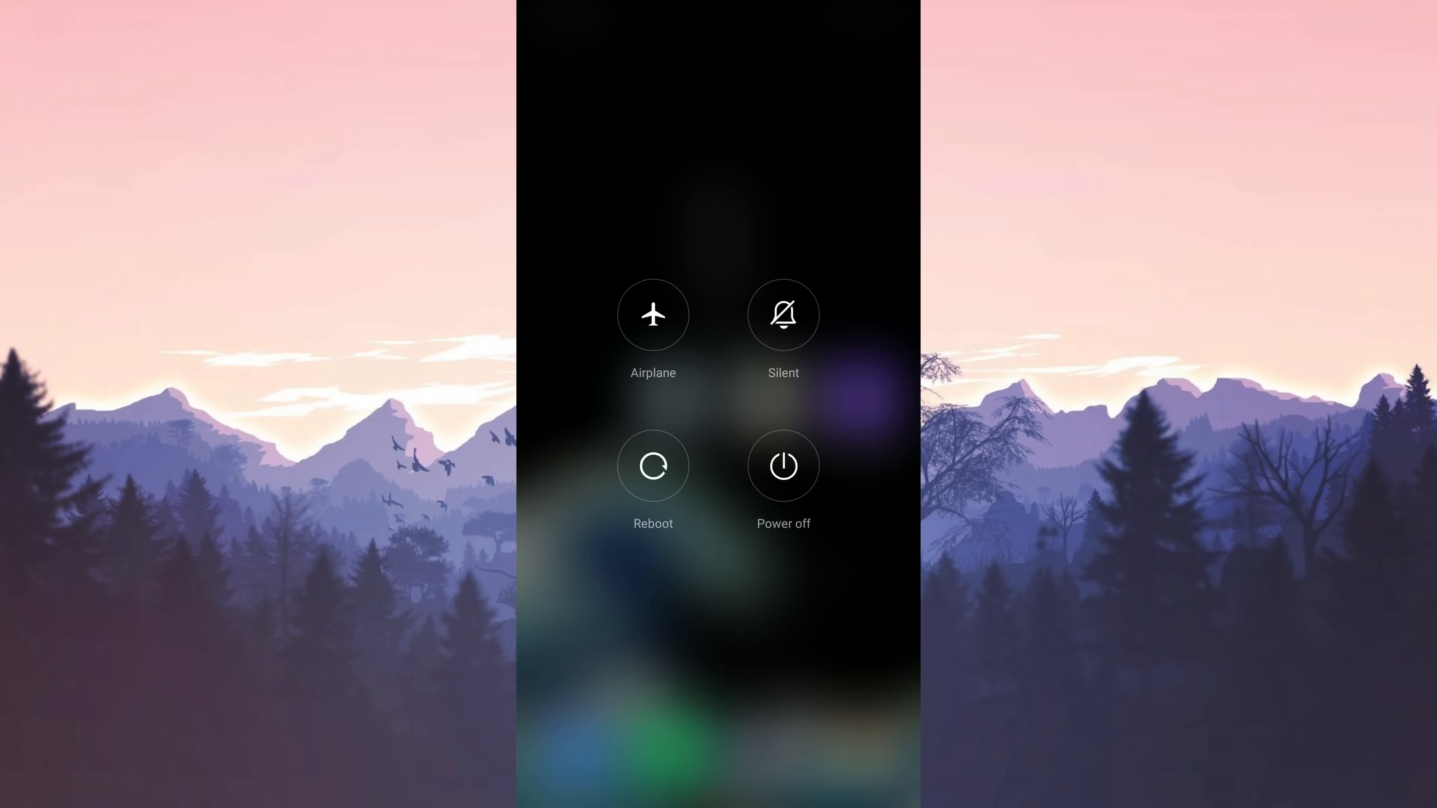
Step: Reboot the phone from the power menu
{"action": "left_click", "coordinate": [653, 466]}
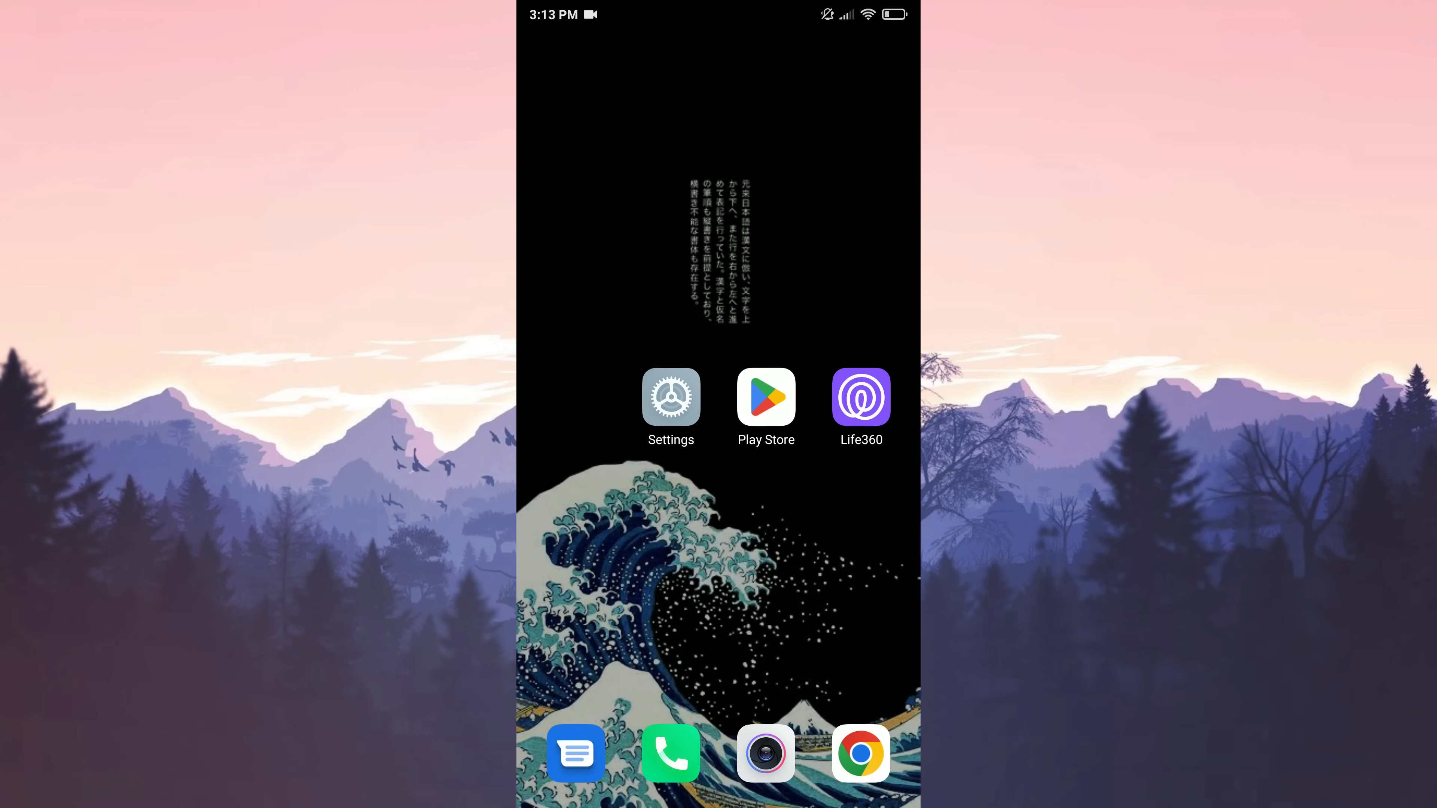
Step: Find Life360 in Settings > Apps by searching 'lf'
{"action": "left_click", "coordinate": [670, 397]}
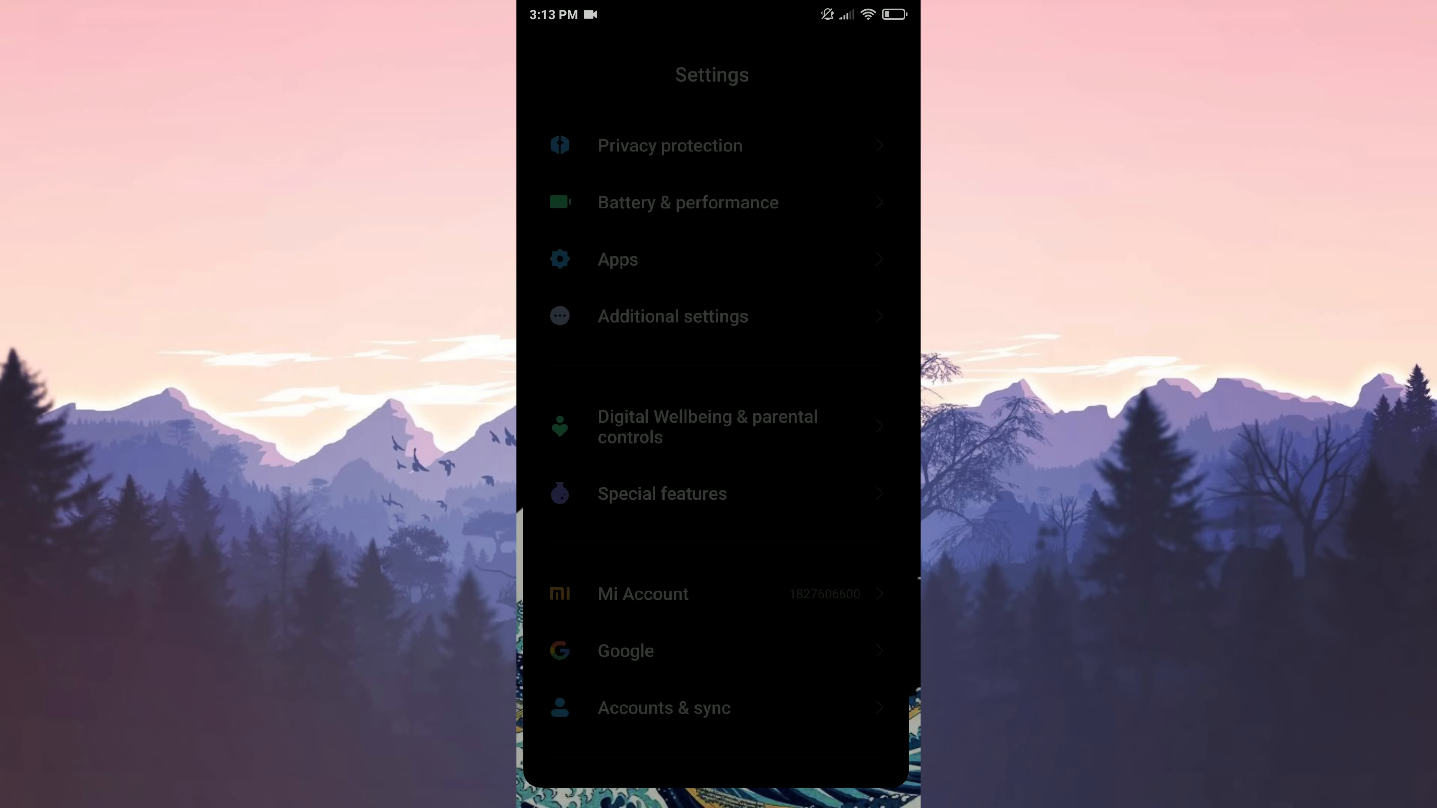
{"action": "scroll", "scroll_direction": "down", "scroll_amount": 3}
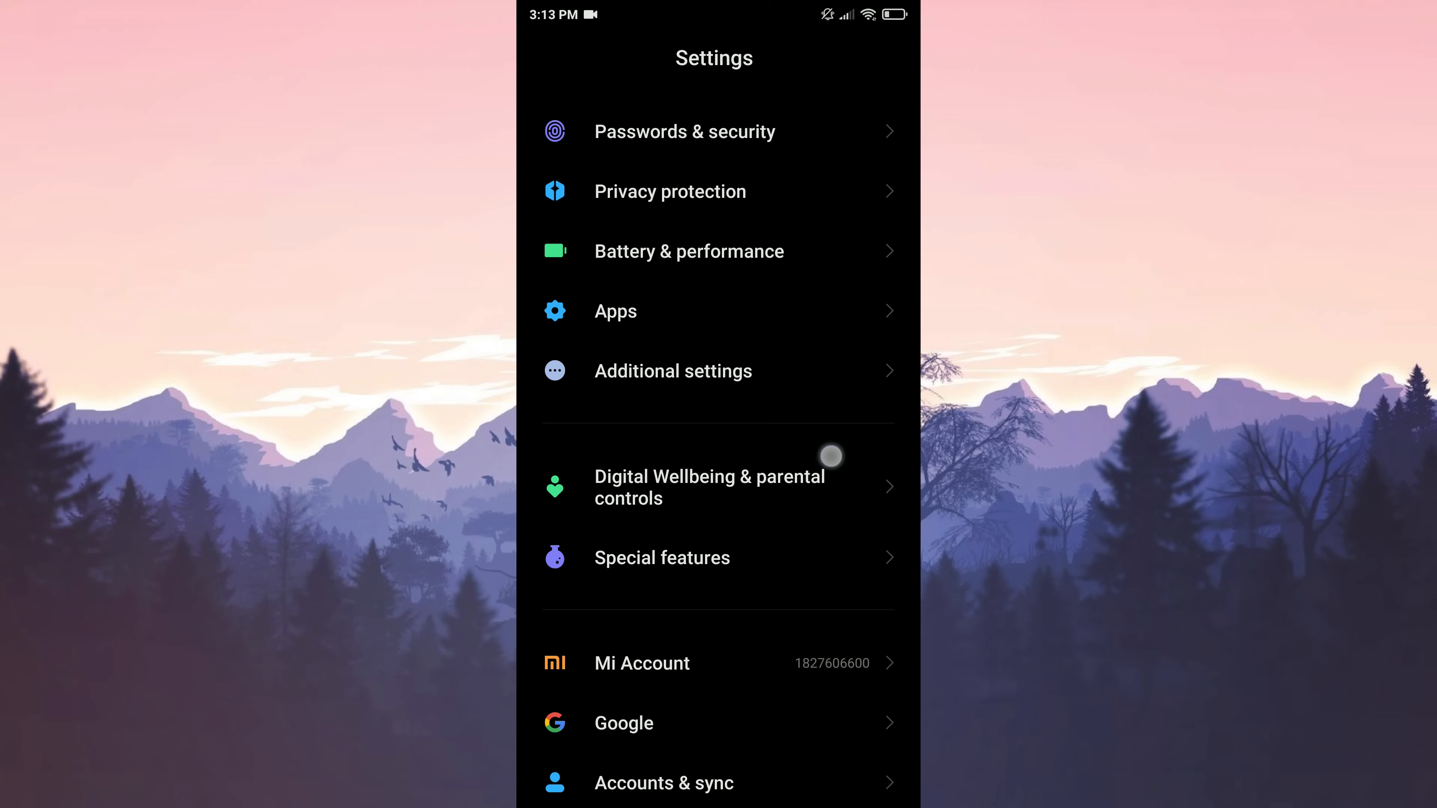
{"action": "left_click", "coordinate": [615, 310]}
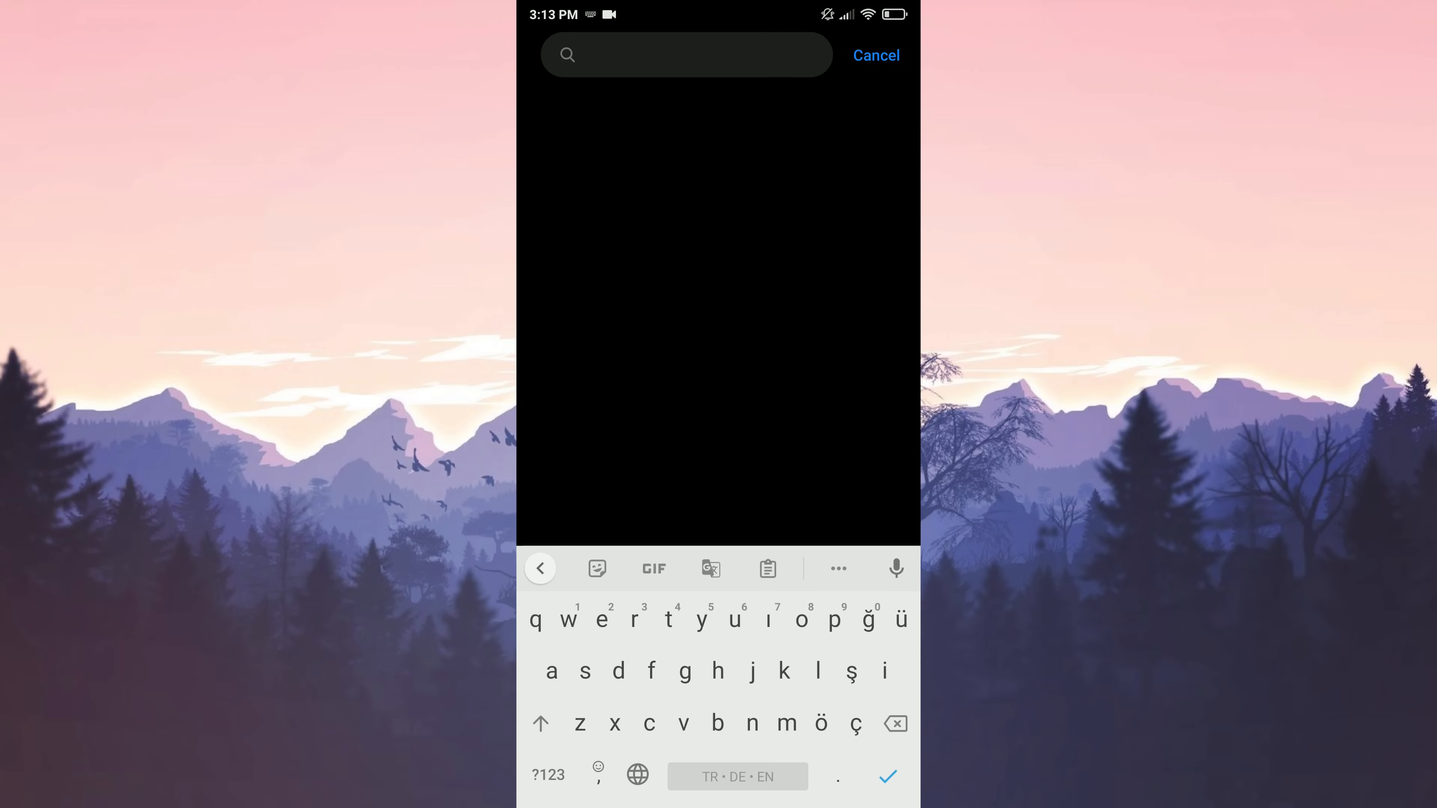
{"action": "type", "text": "lf"}
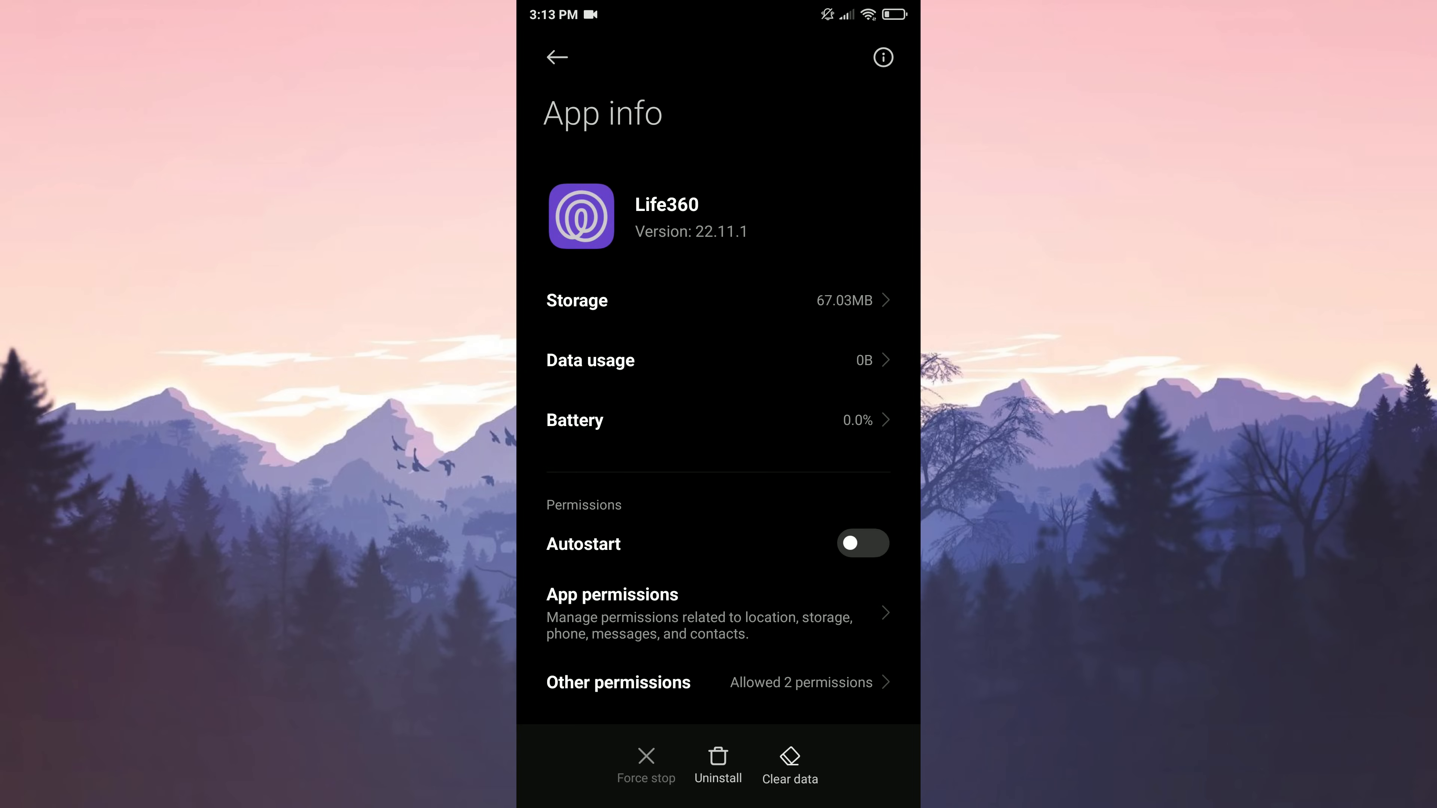
Step: Clear all of Life360's data from its Storage page, confirming the wipe
{"action": "left_click", "coordinate": [576, 301]}
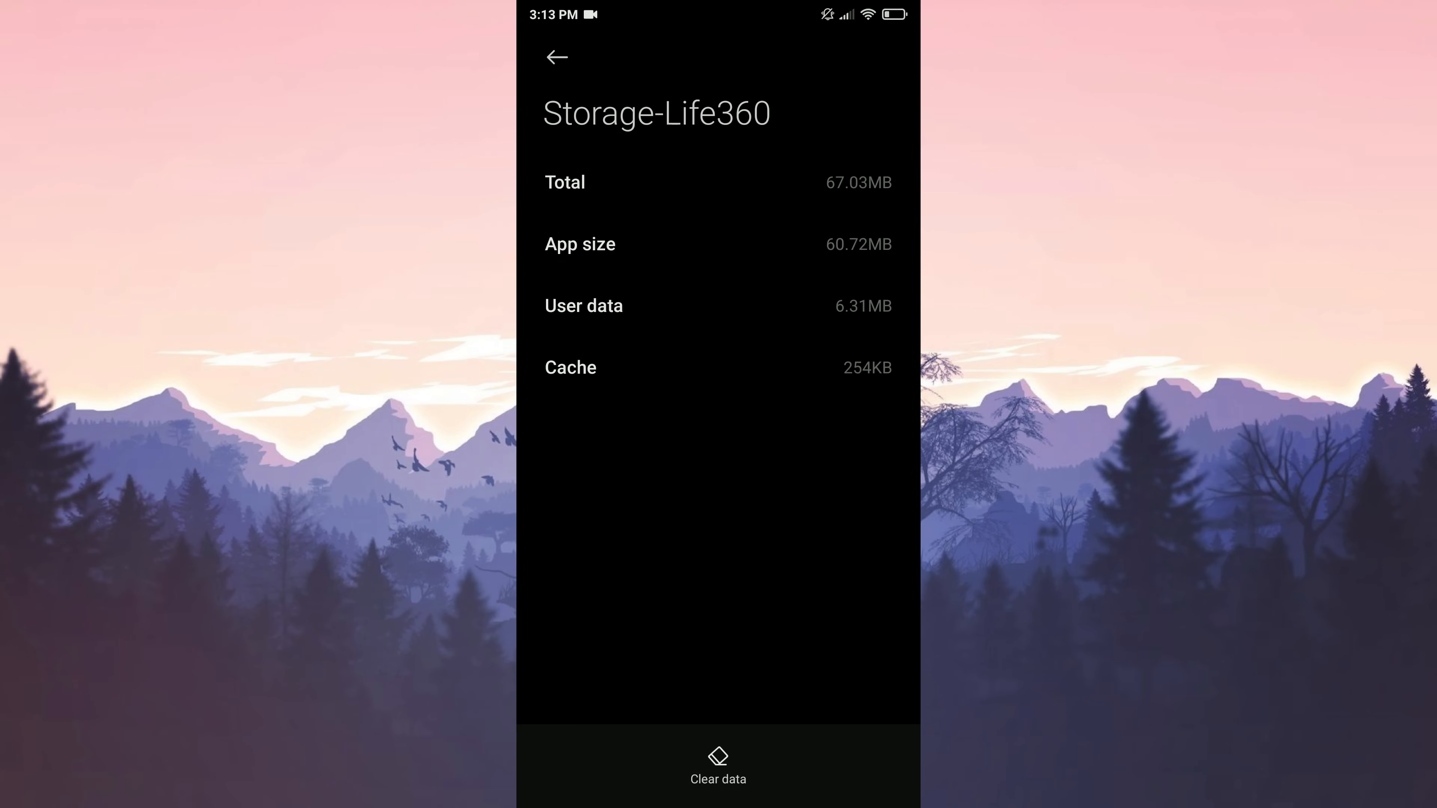
{"action": "left_click", "coordinate": [718, 764]}
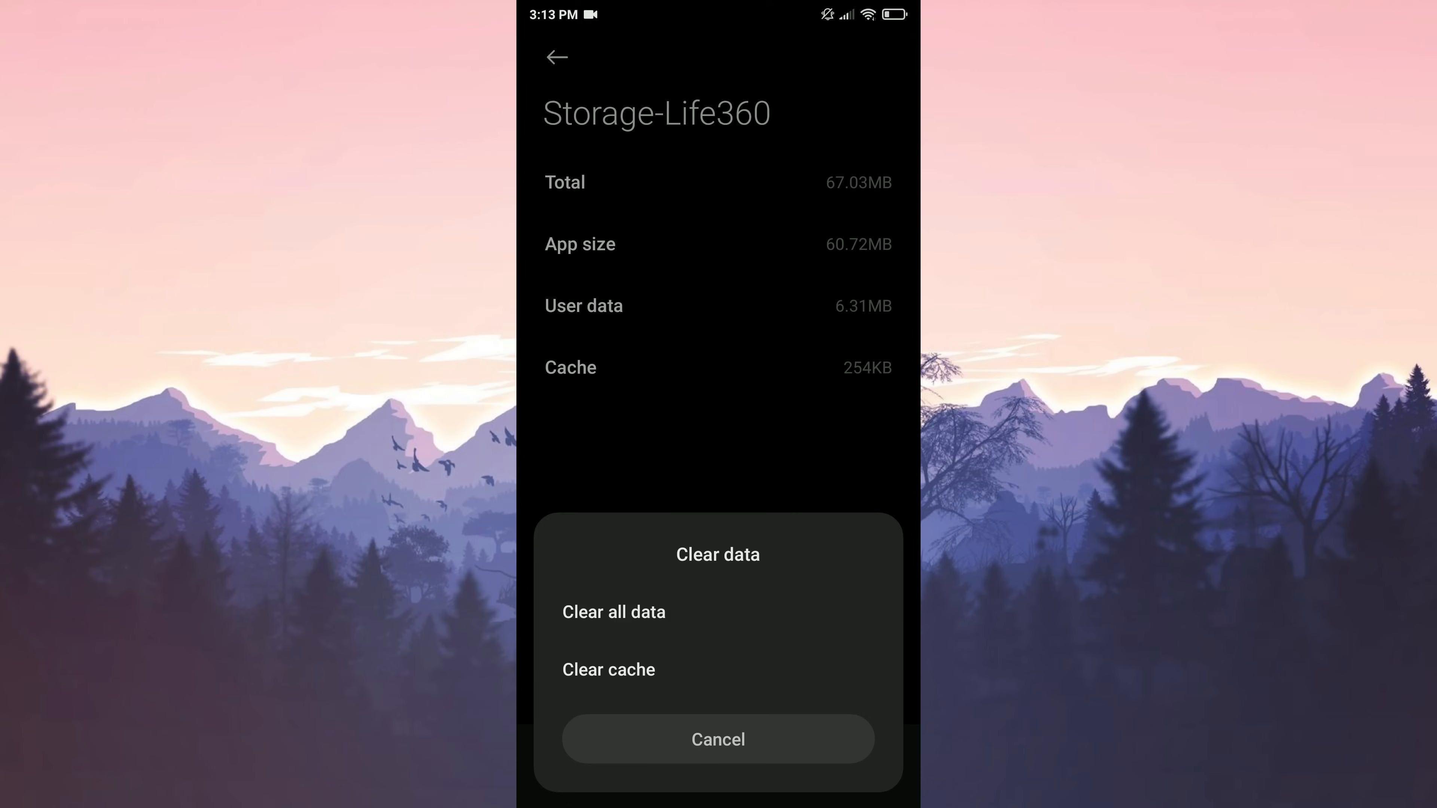
{"action": "left_click", "coordinate": [613, 611]}
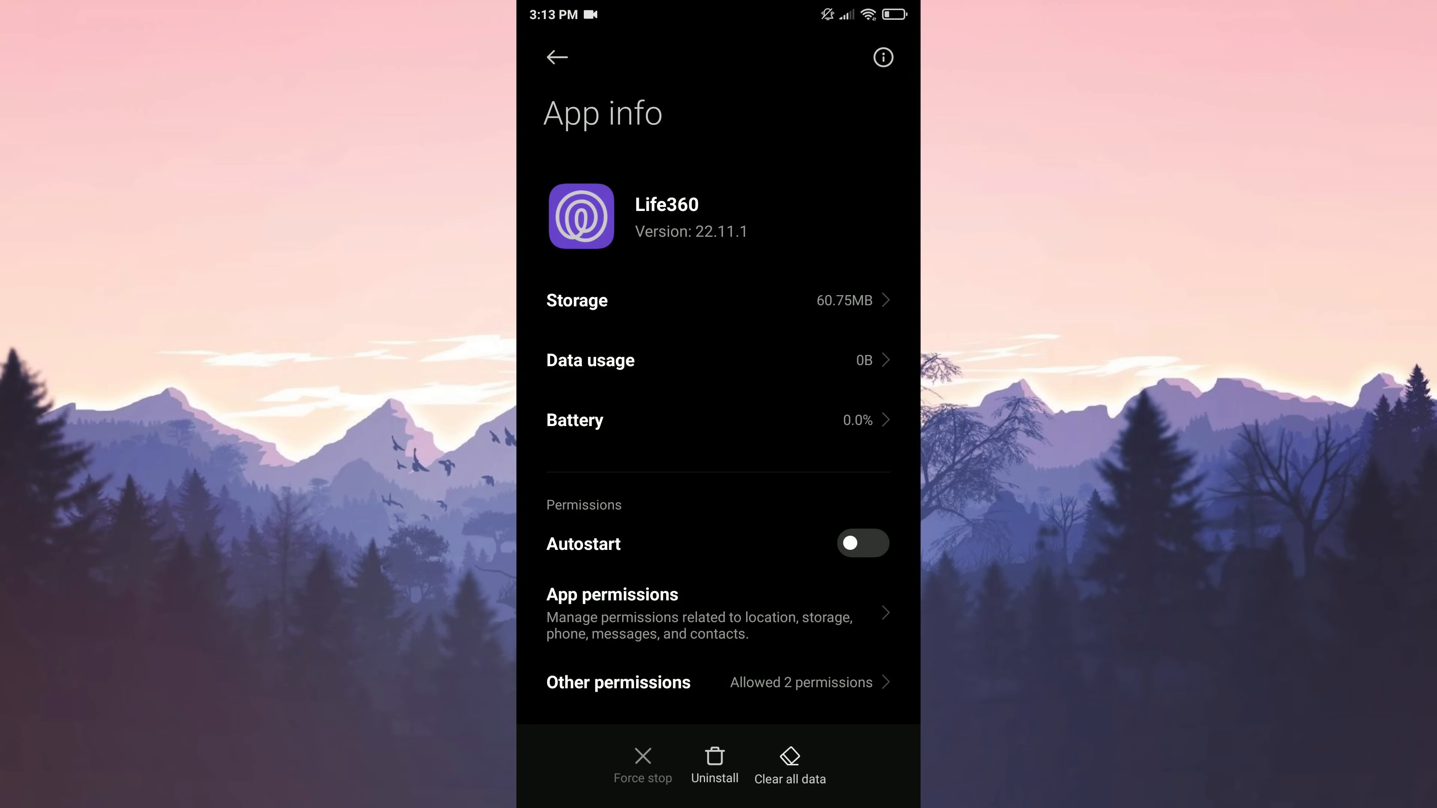
Step: Uninstall Life360, then install it again from the Play Store
{"action": "left_click", "coordinate": [714, 760]}
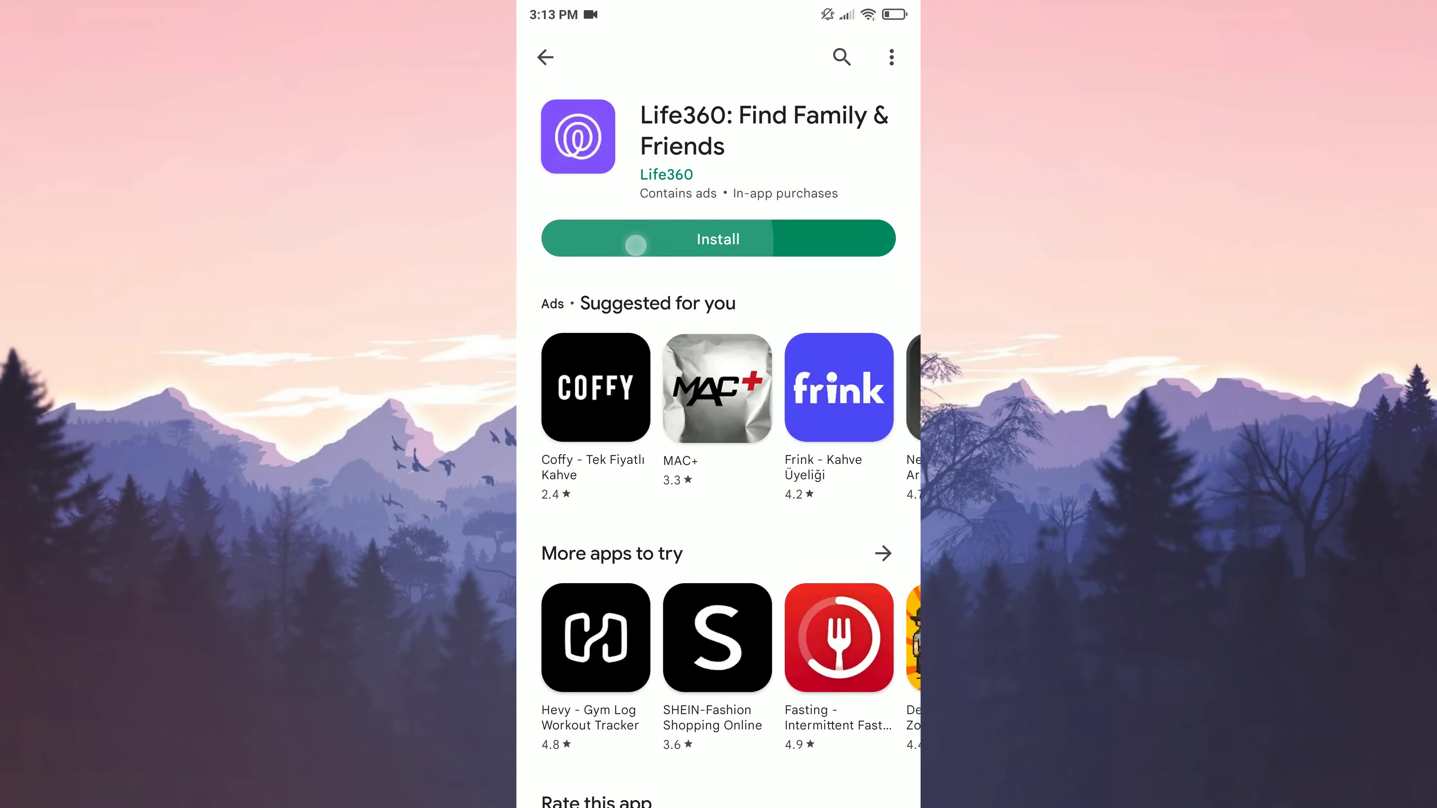
{"action": "left_click", "coordinate": [718, 238]}
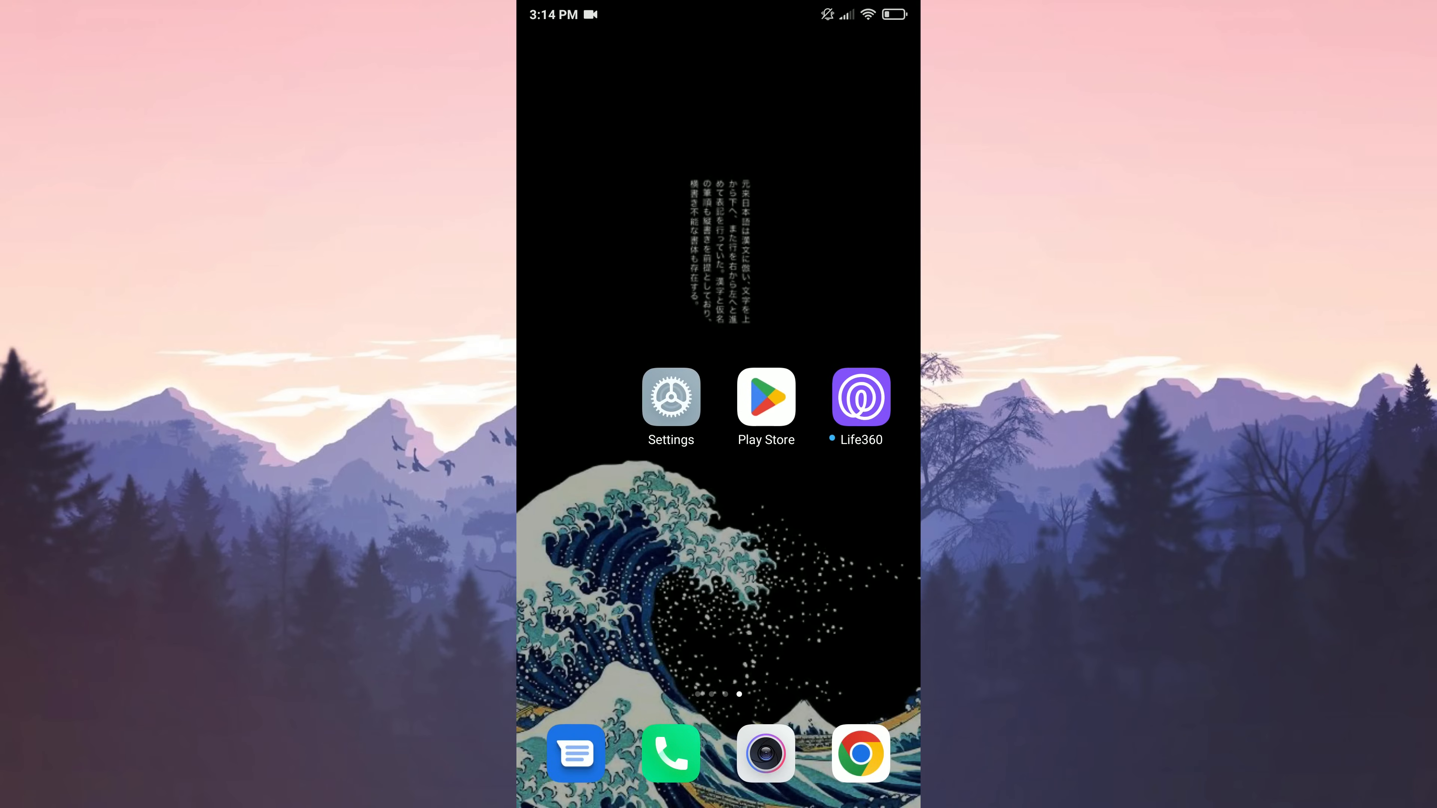
{"action": "left_click", "coordinate": [860, 397]}
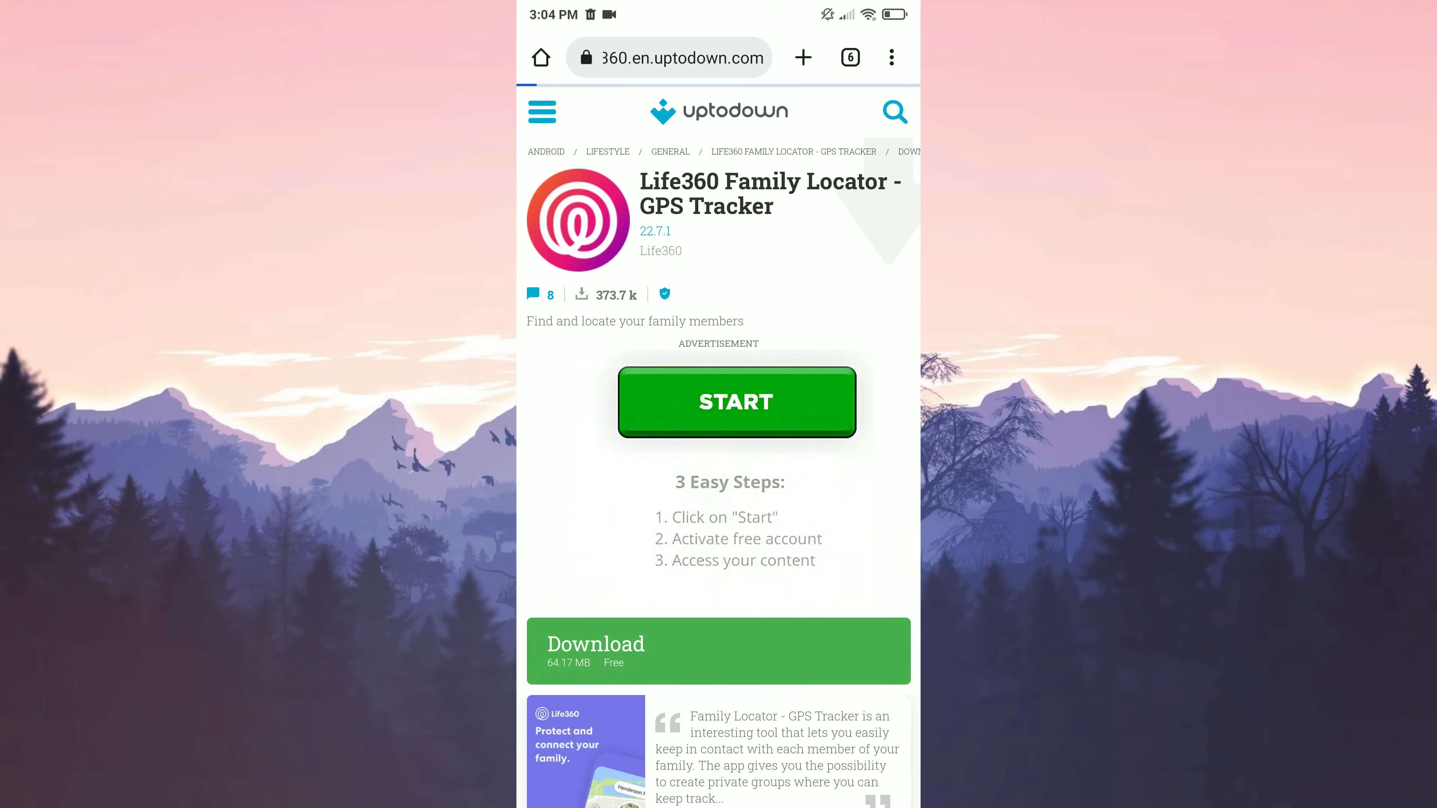
Step: Download Uptodown's Life360 22.7.1 APK and install it over the current app
{"action": "left_click", "coordinate": [718, 650]}
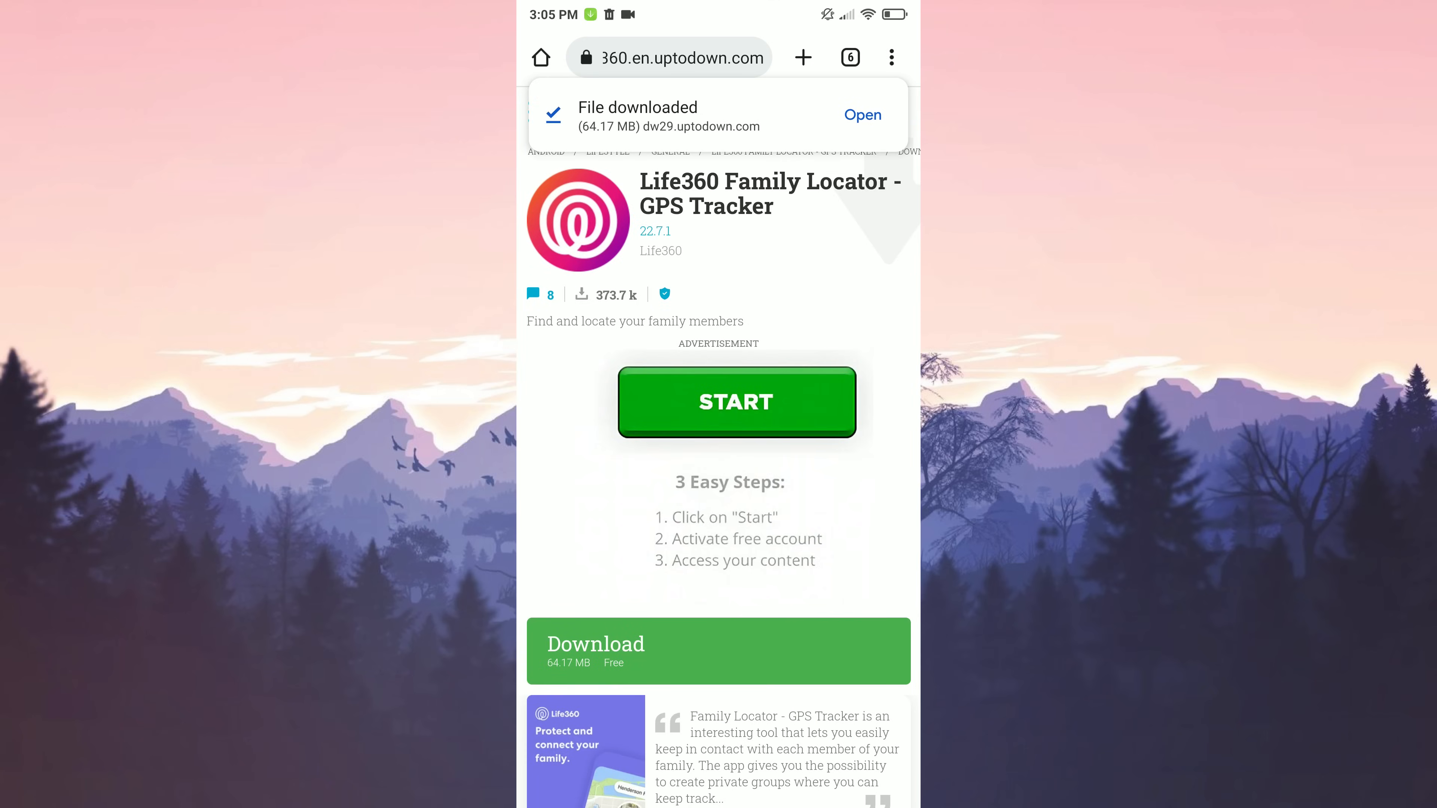
{"action": "left_click", "coordinate": [861, 114]}
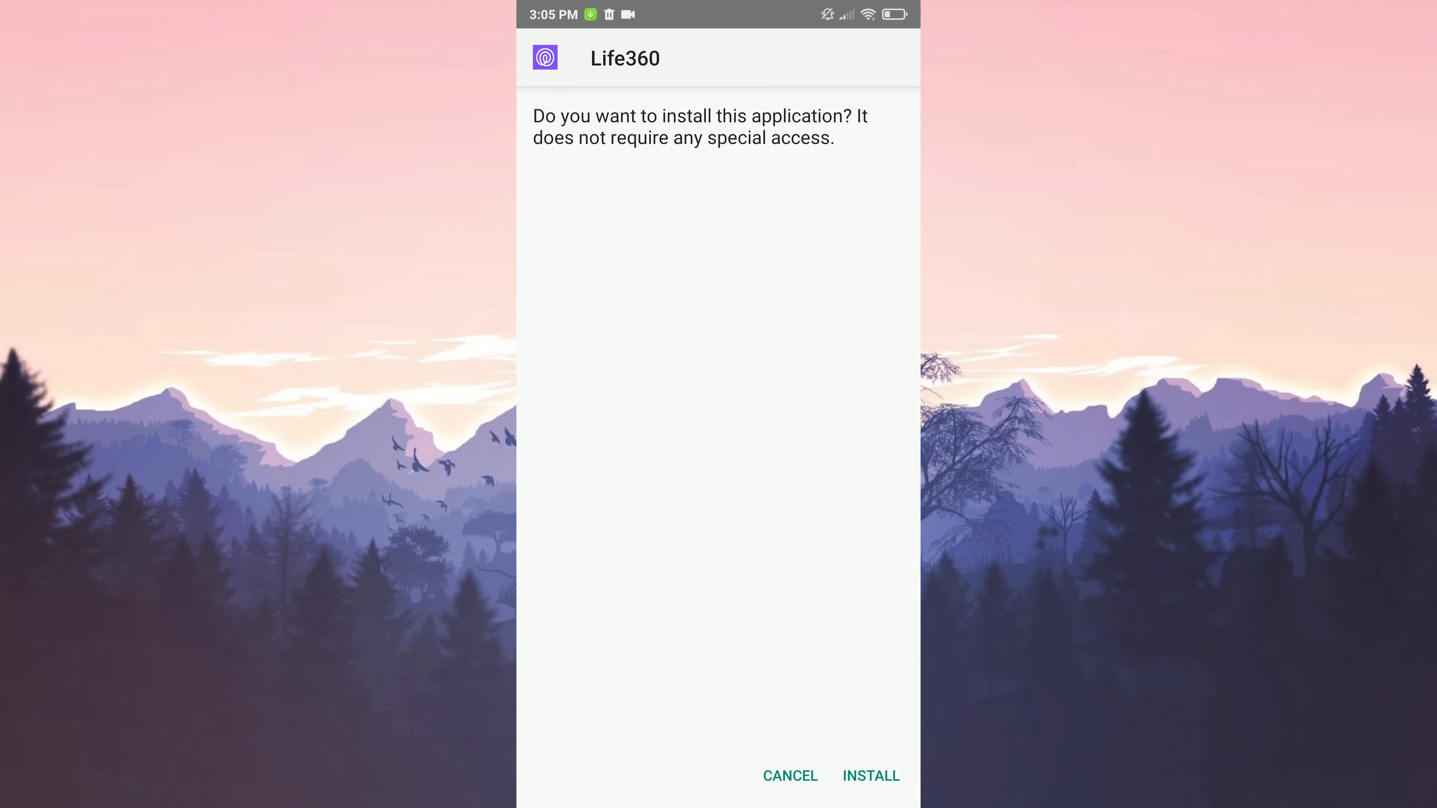
{"action": "left_click", "coordinate": [870, 776]}
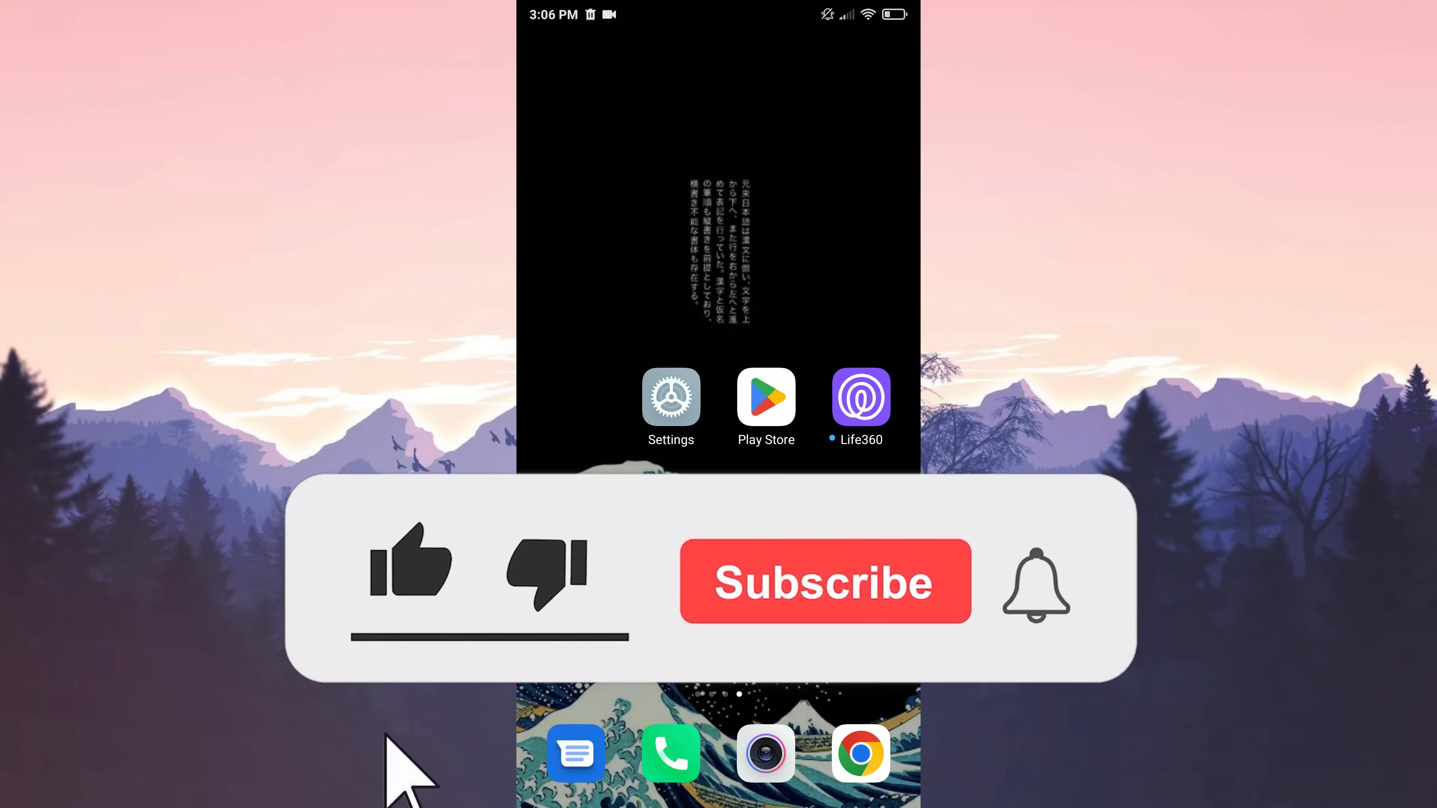
{"action": "left_click", "coordinate": [408, 564]}
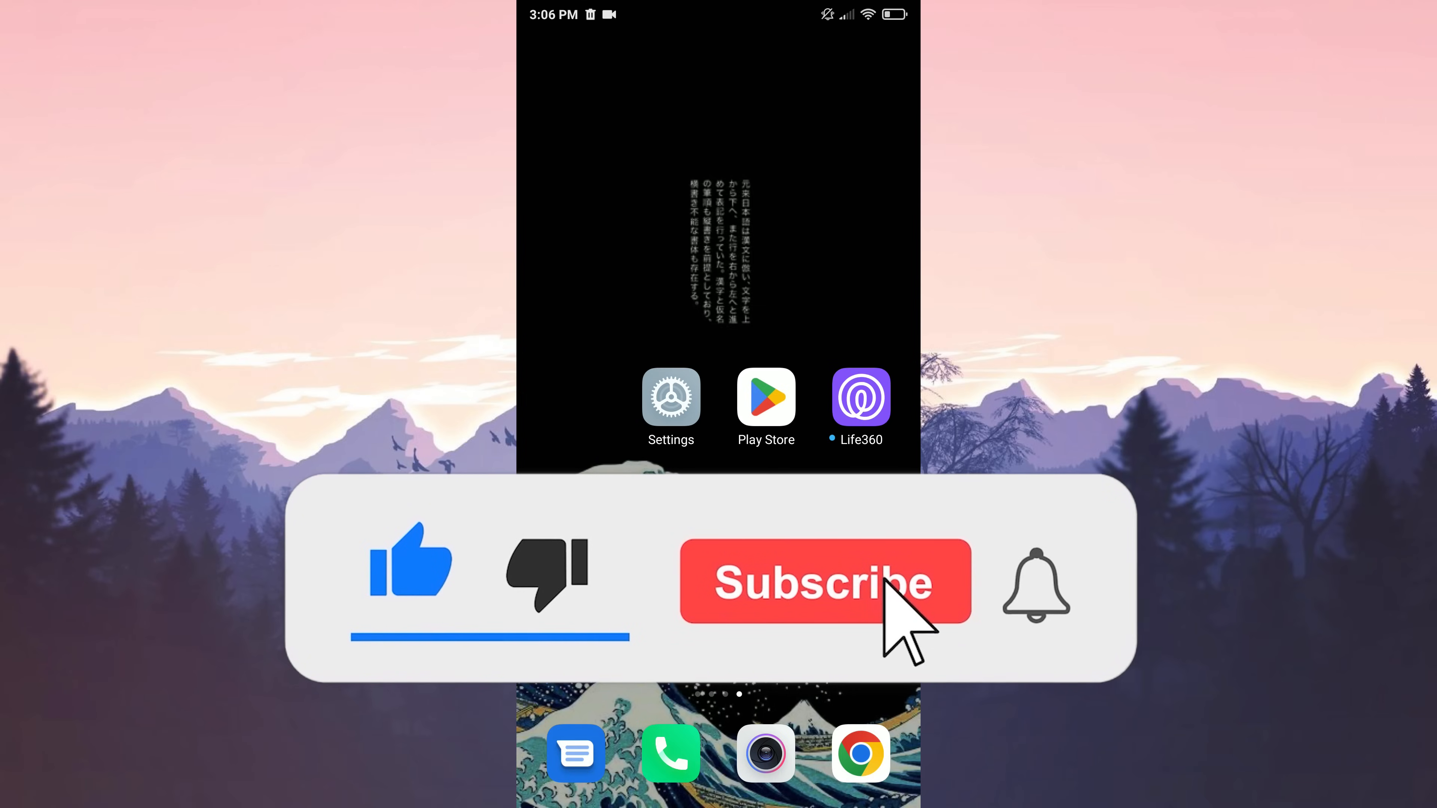
{"action": "left_click", "coordinate": [824, 581]}
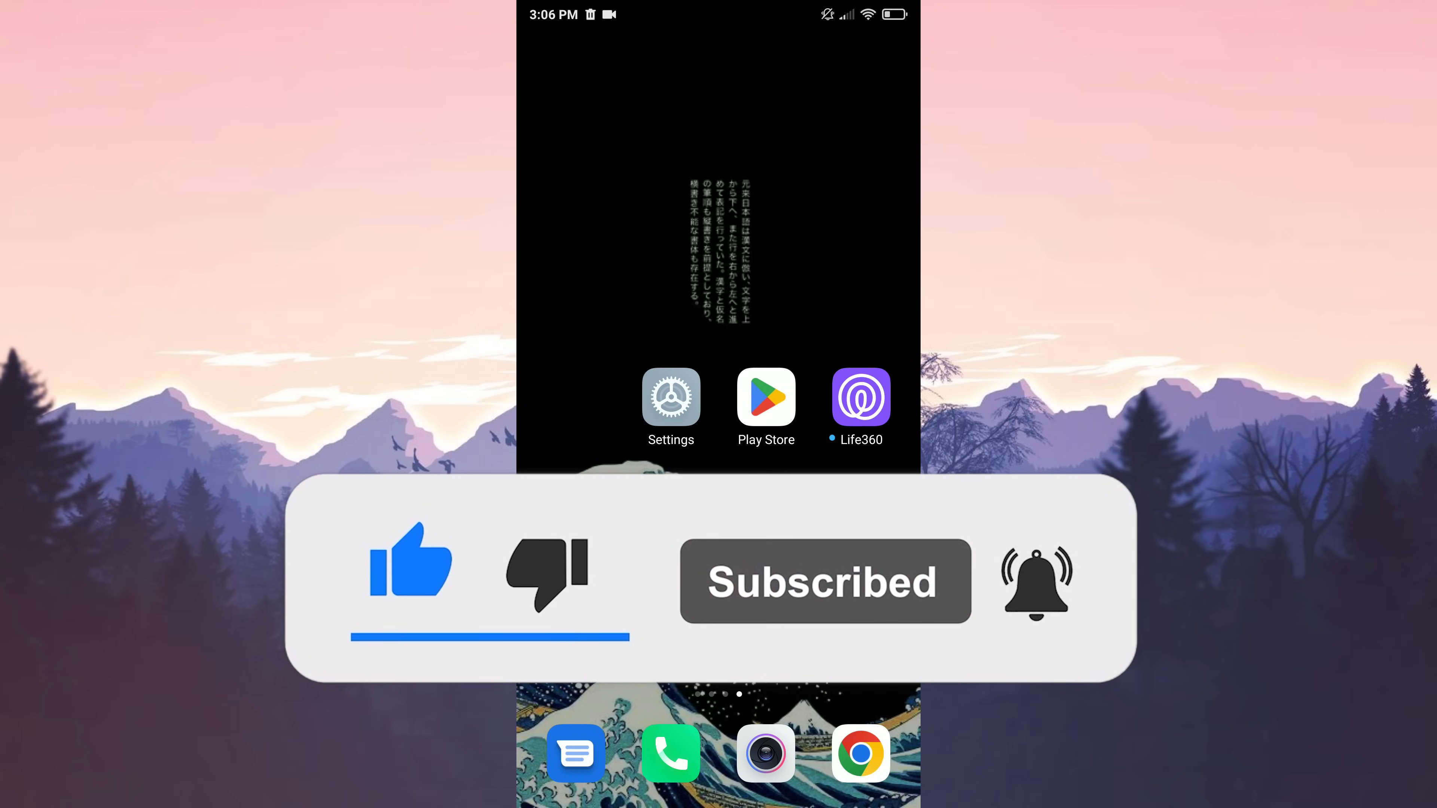